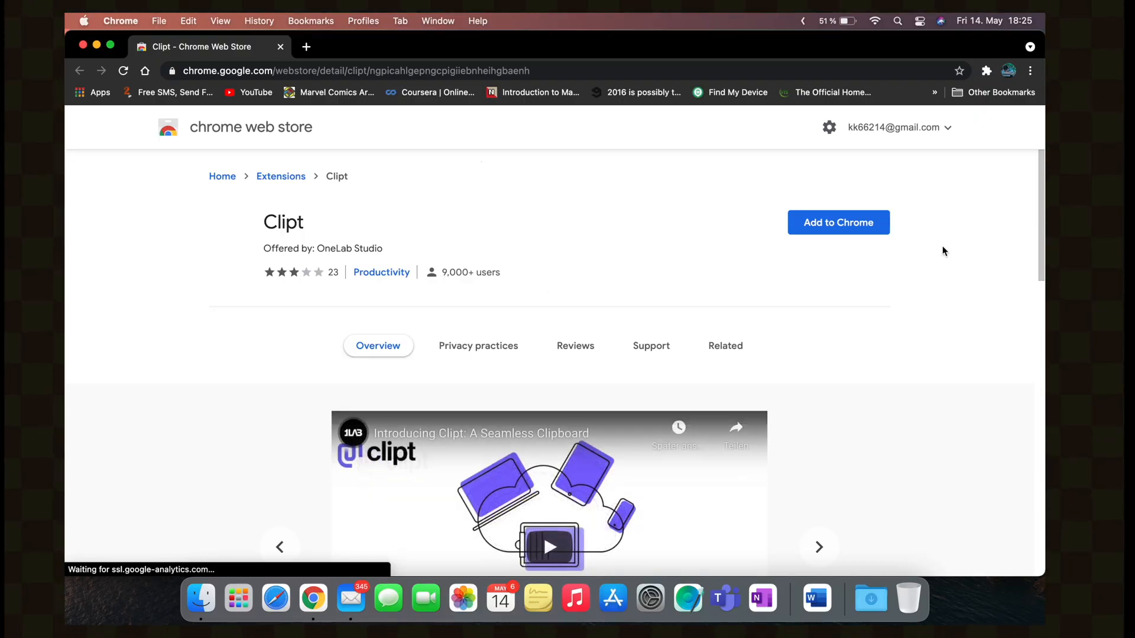
{"action": "mouse_move", "coordinate": [832, 239]}
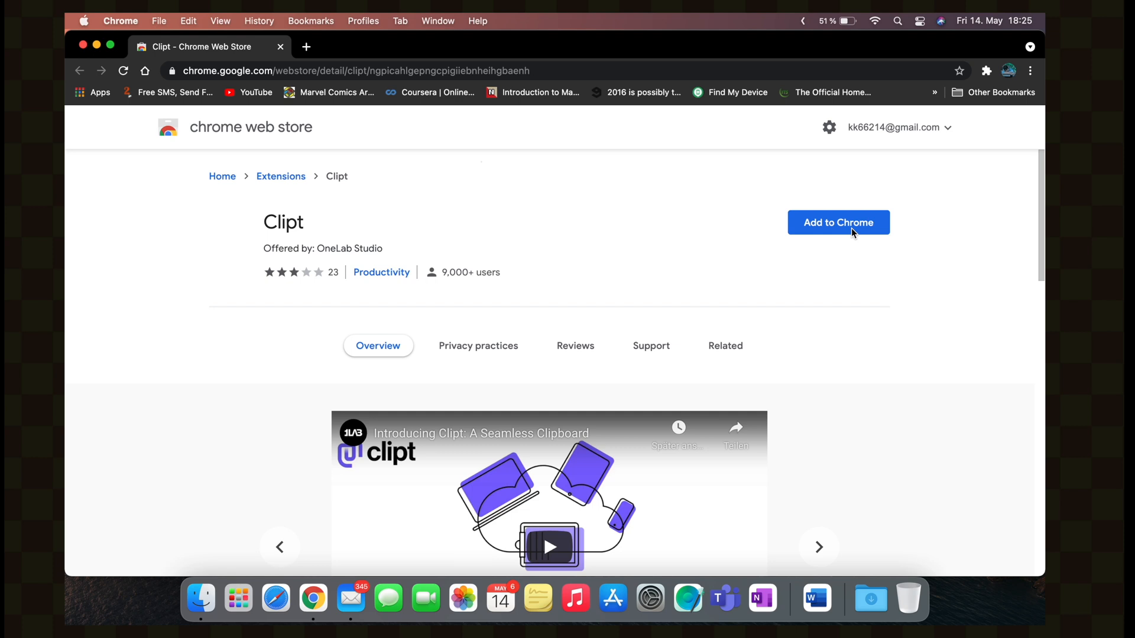
{"action": "mouse_move", "coordinate": [783, 235]}
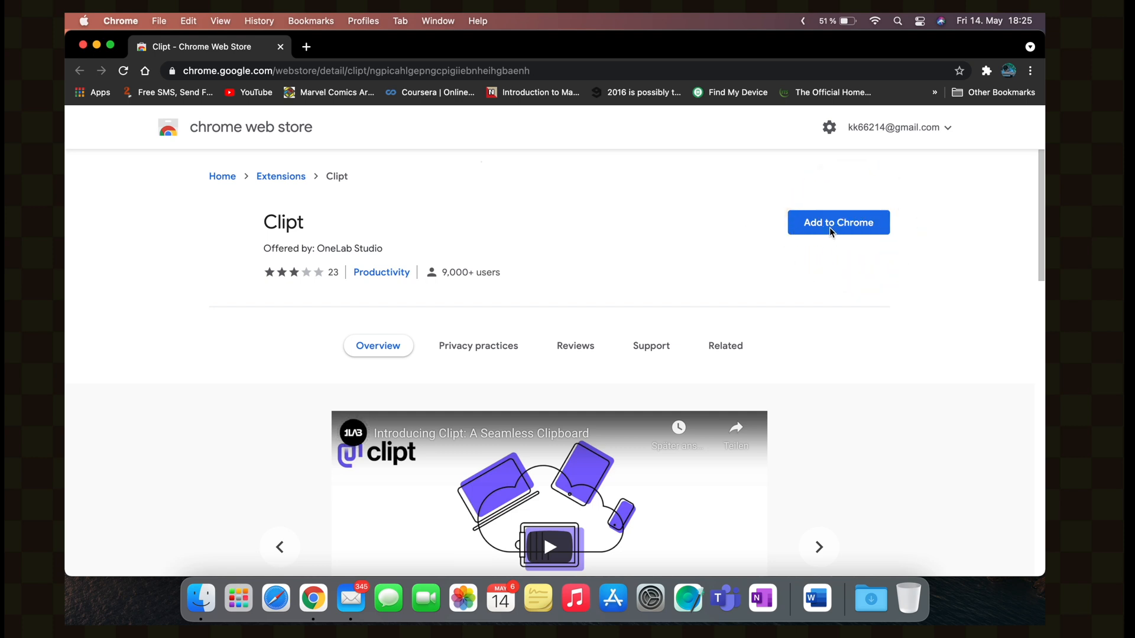
{"action": "mouse_move", "coordinate": [833, 238]}
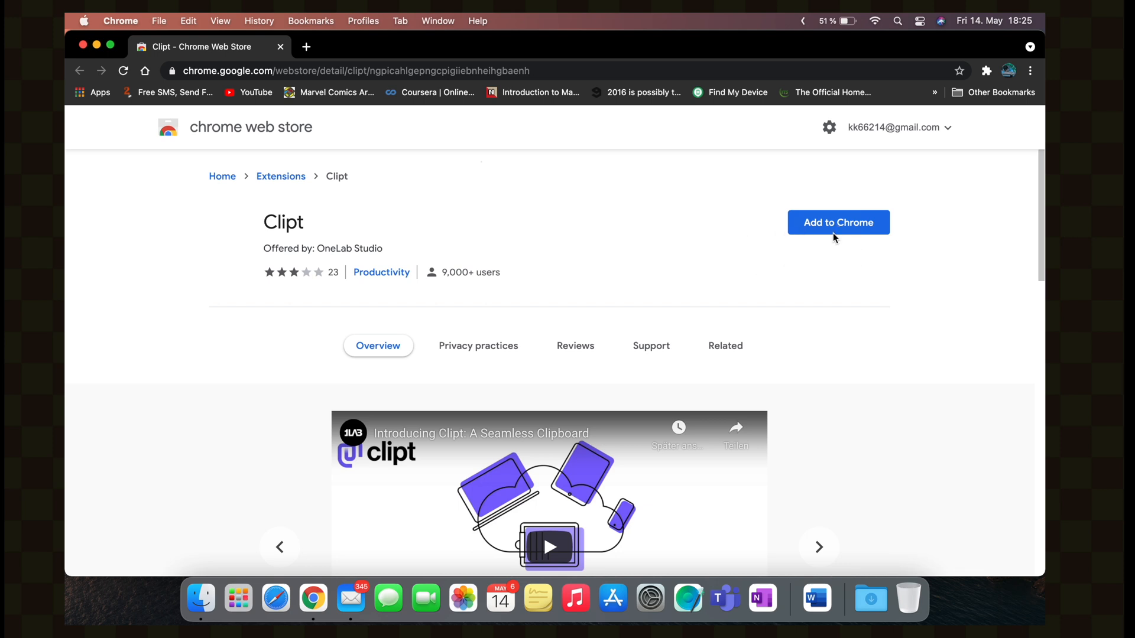
Add the Clipt extension from its Chrome Web Store page, accepting the requested permissions
{"action": "left_click", "coordinate": [837, 222]}
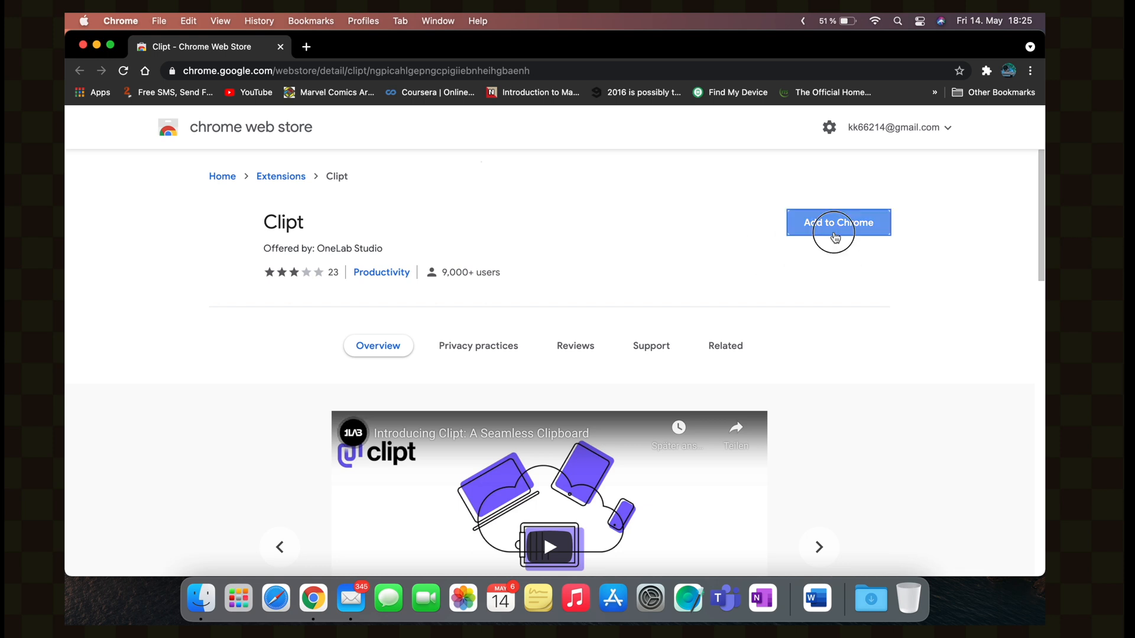
{"action": "left_click", "coordinate": [837, 223]}
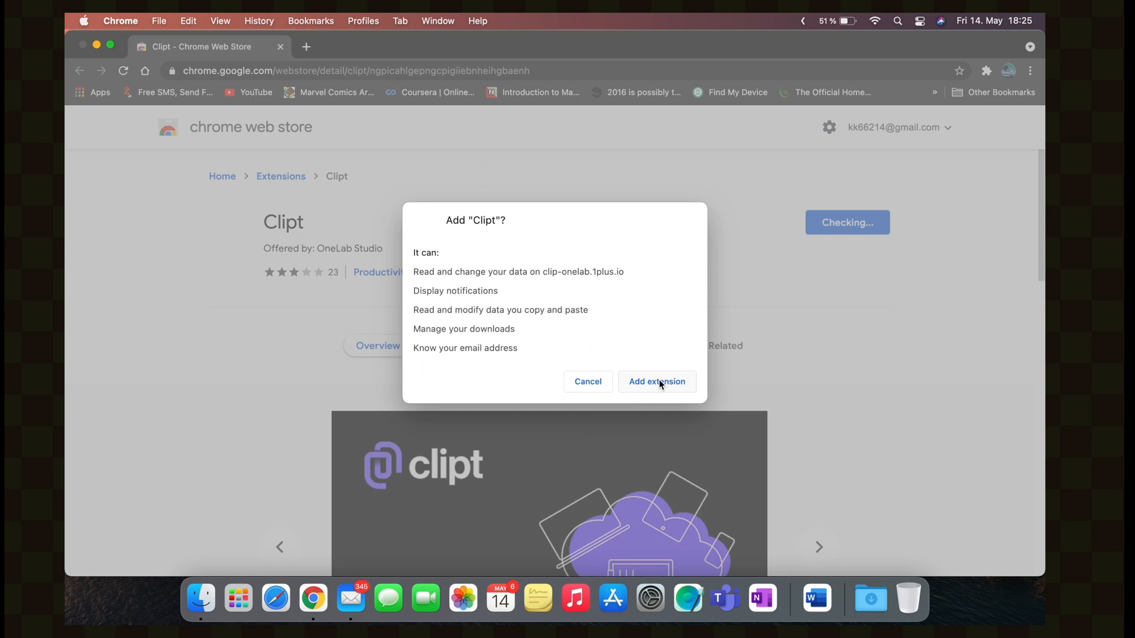
{"action": "left_click", "coordinate": [656, 381]}
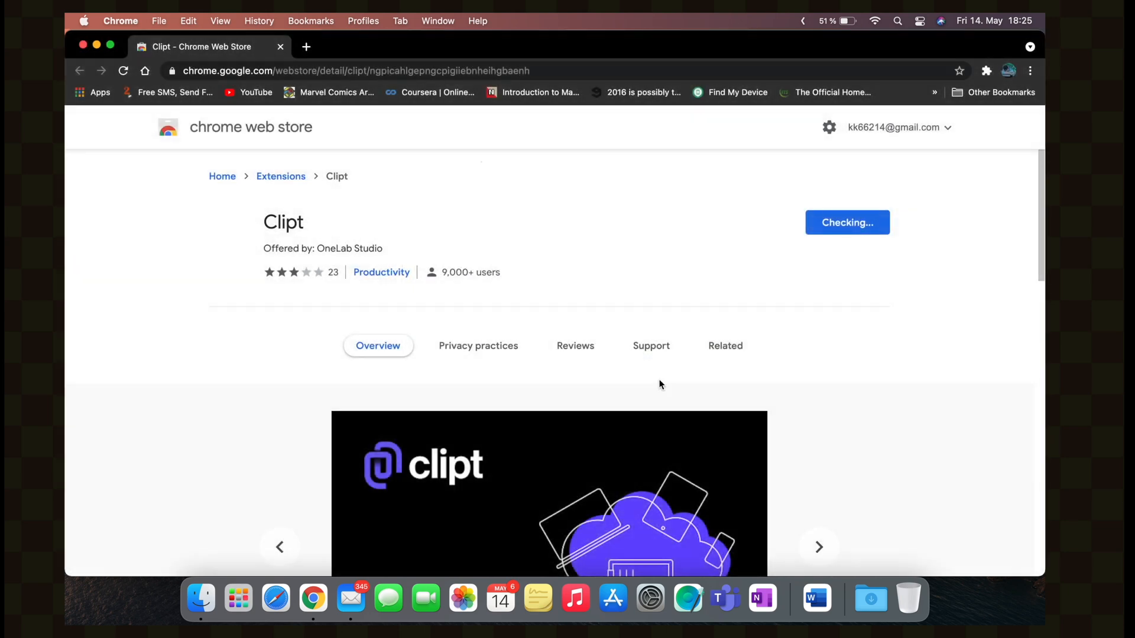
{"action": "mouse_move", "coordinate": [949, 257]}
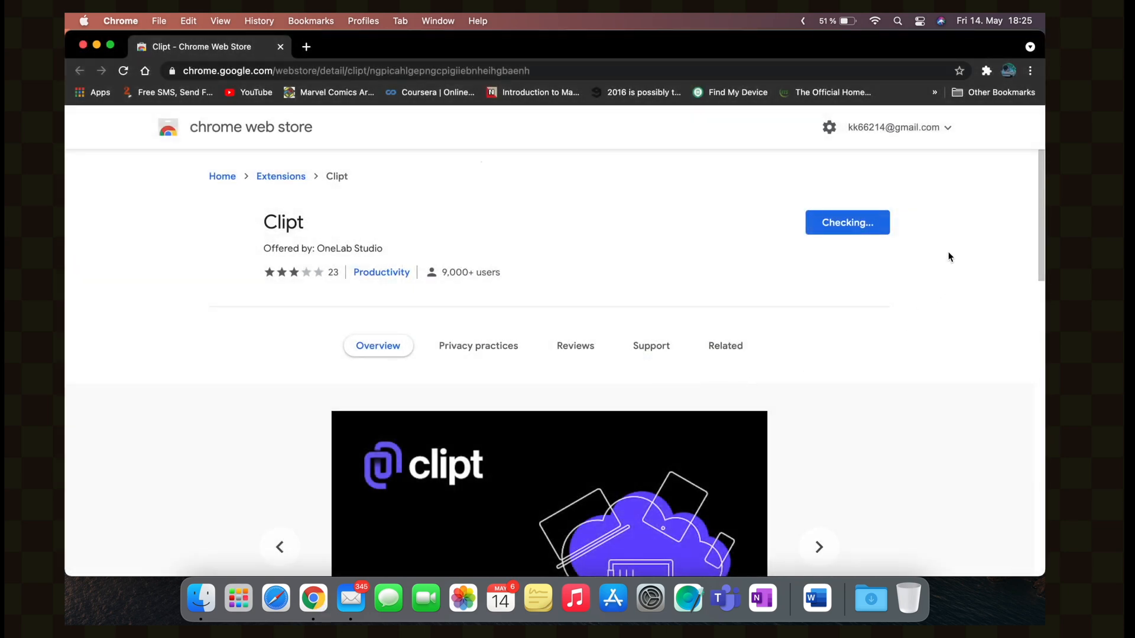
{"action": "left_click", "coordinate": [847, 222]}
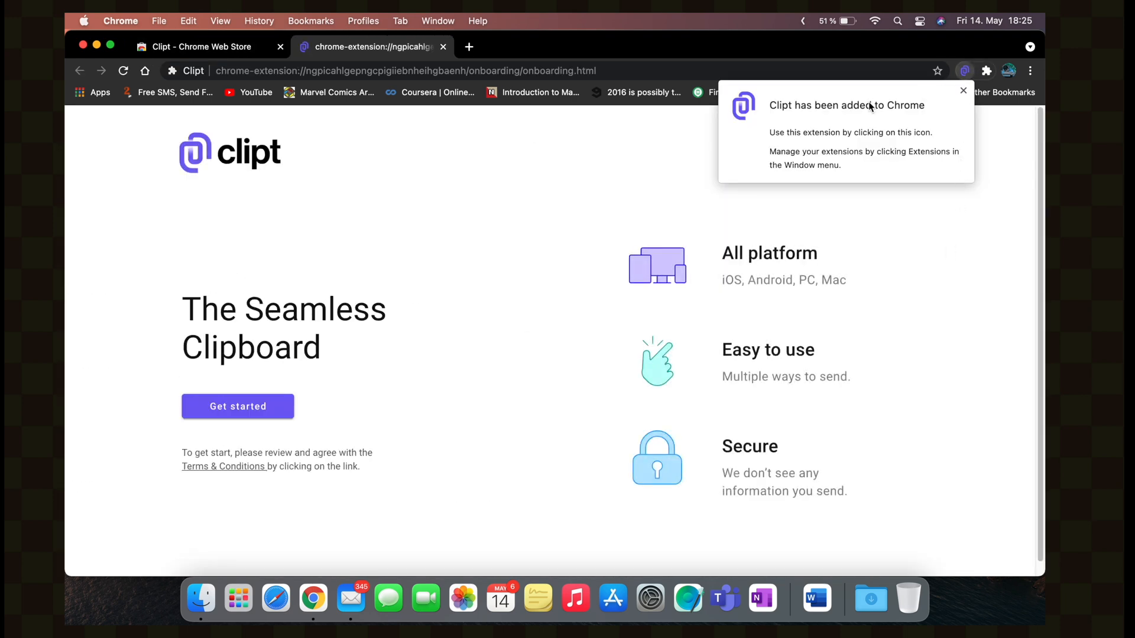
{"action": "mouse_move", "coordinate": [959, 106]}
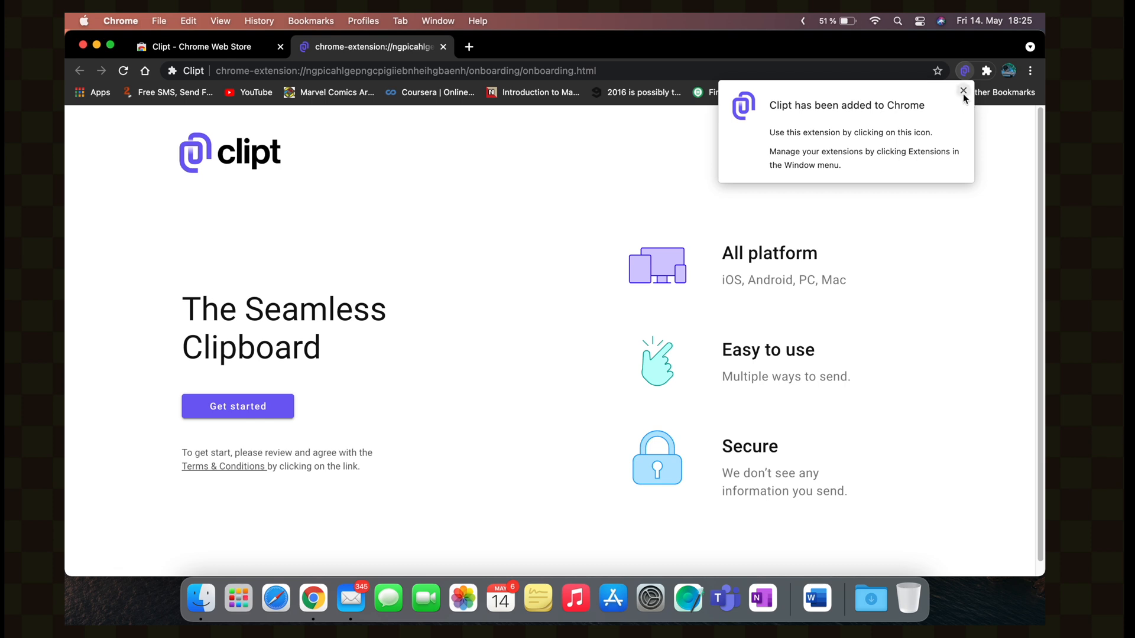
Close the 'Clipt has been added to Chrome' popup over the onboarding page
{"action": "left_click", "coordinate": [962, 90]}
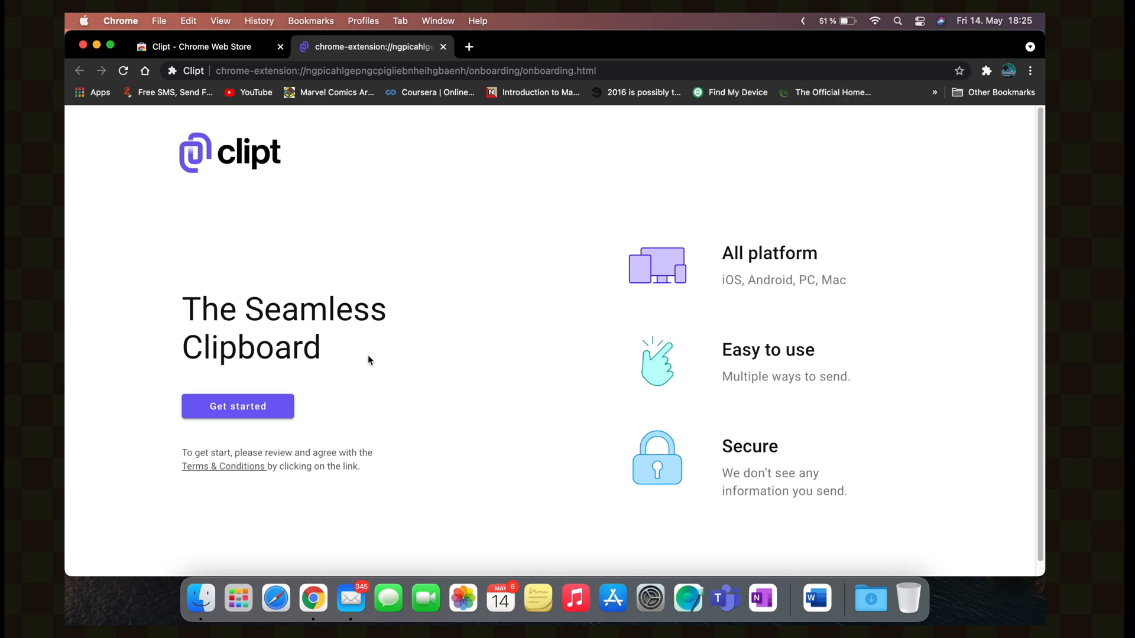
{"action": "mouse_move", "coordinate": [326, 382]}
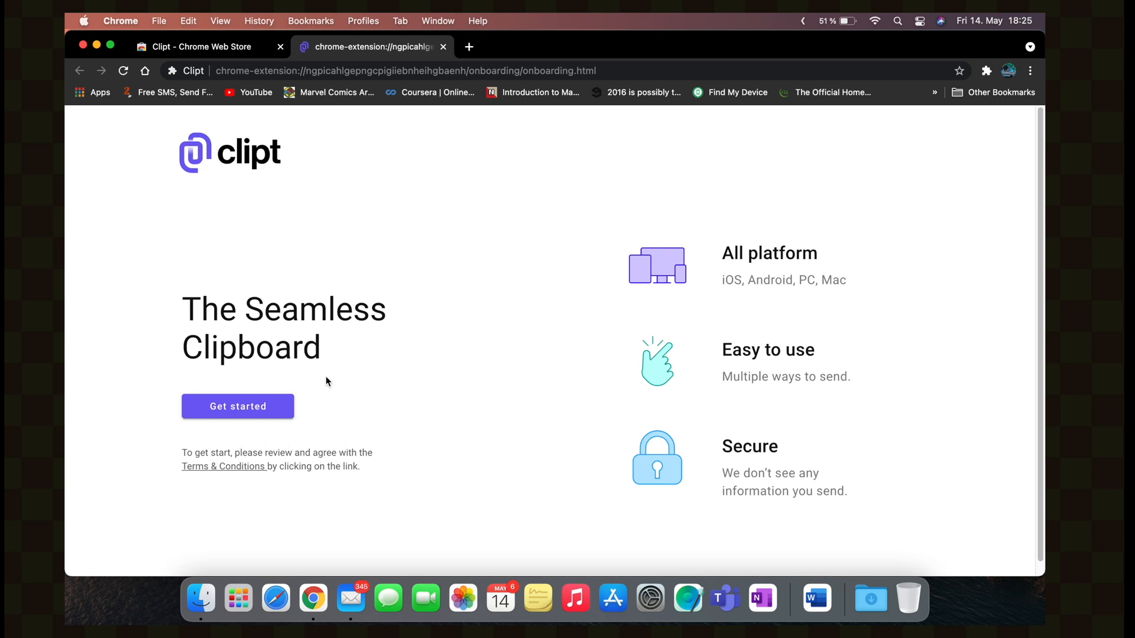
{"action": "mouse_move", "coordinate": [288, 429]}
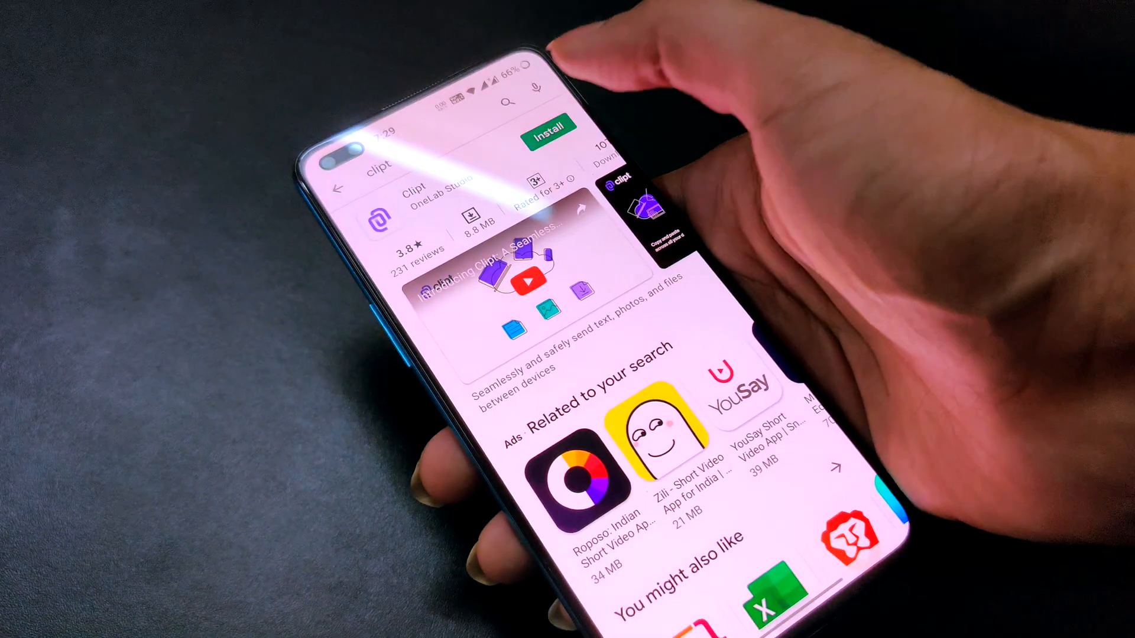
Install Clipt from the Play Store listing, launch it and agree to its terms
{"action": "left_click", "coordinate": [548, 127]}
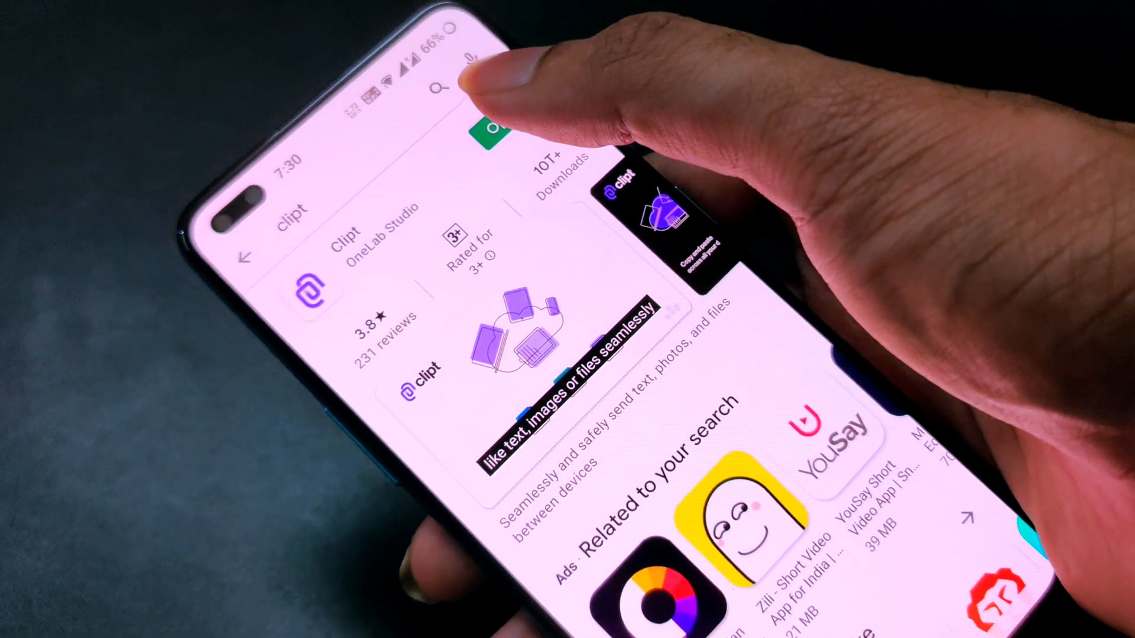
{"action": "left_click", "coordinate": [500, 130]}
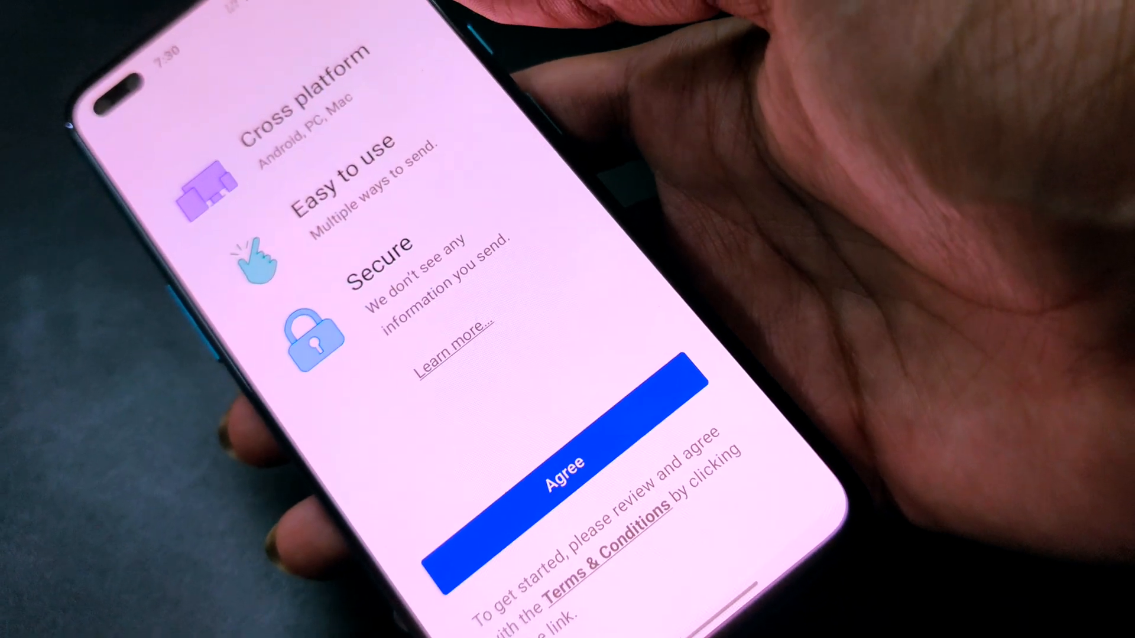
{"action": "left_click", "coordinate": [566, 461]}
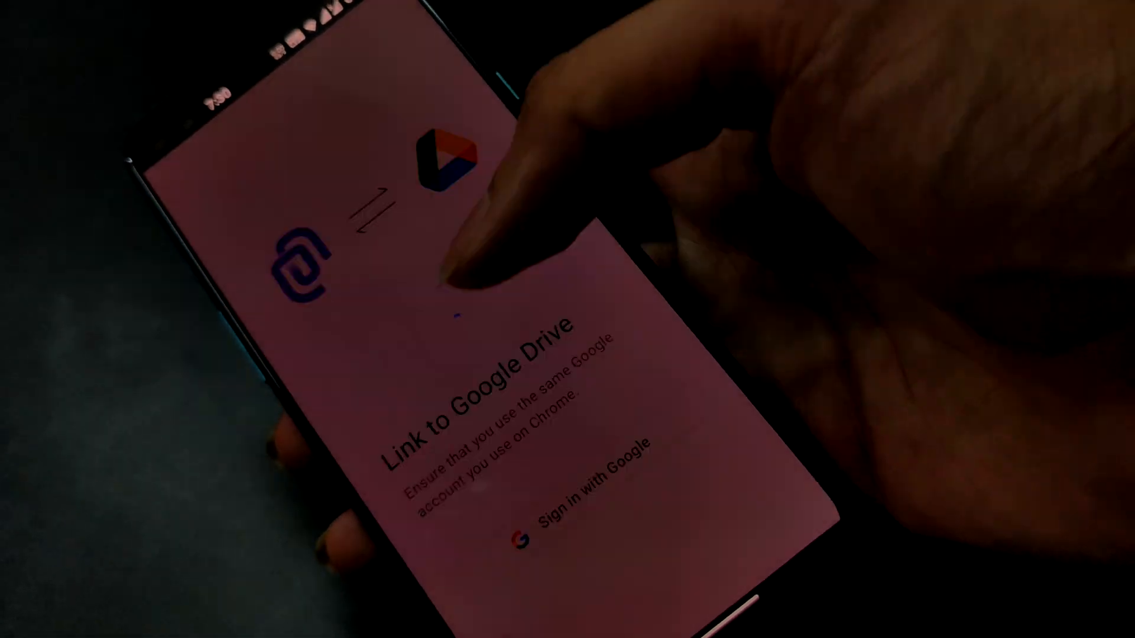
Sign in to Clipt on the phone with Google and start from the Congratulations screen
{"action": "left_click", "coordinate": [571, 506]}
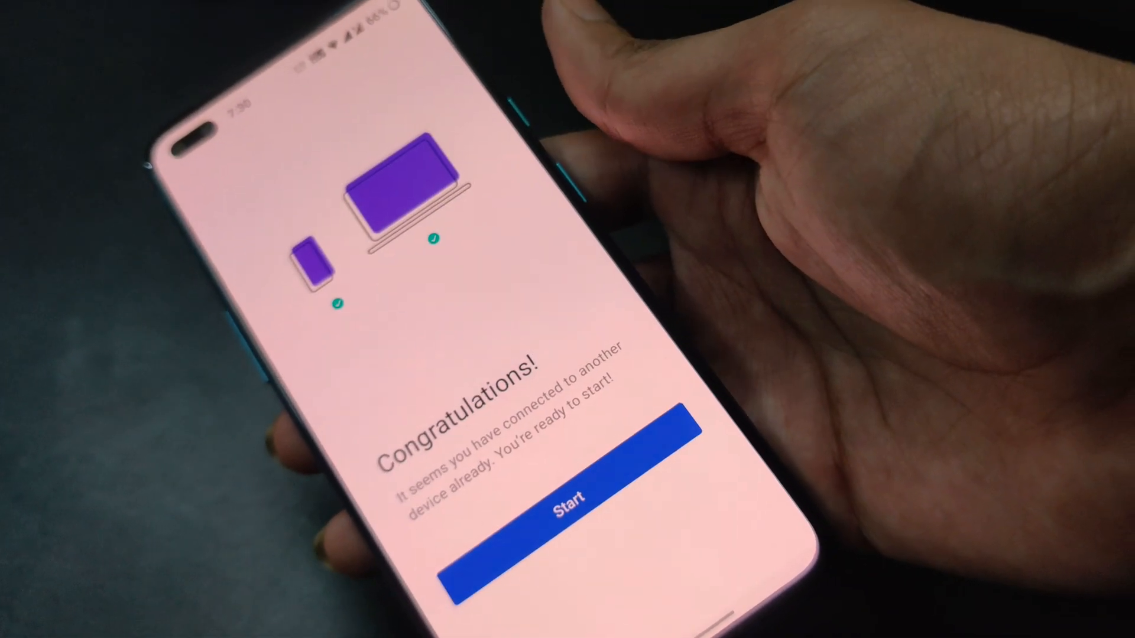
{"action": "left_click", "coordinate": [570, 504]}
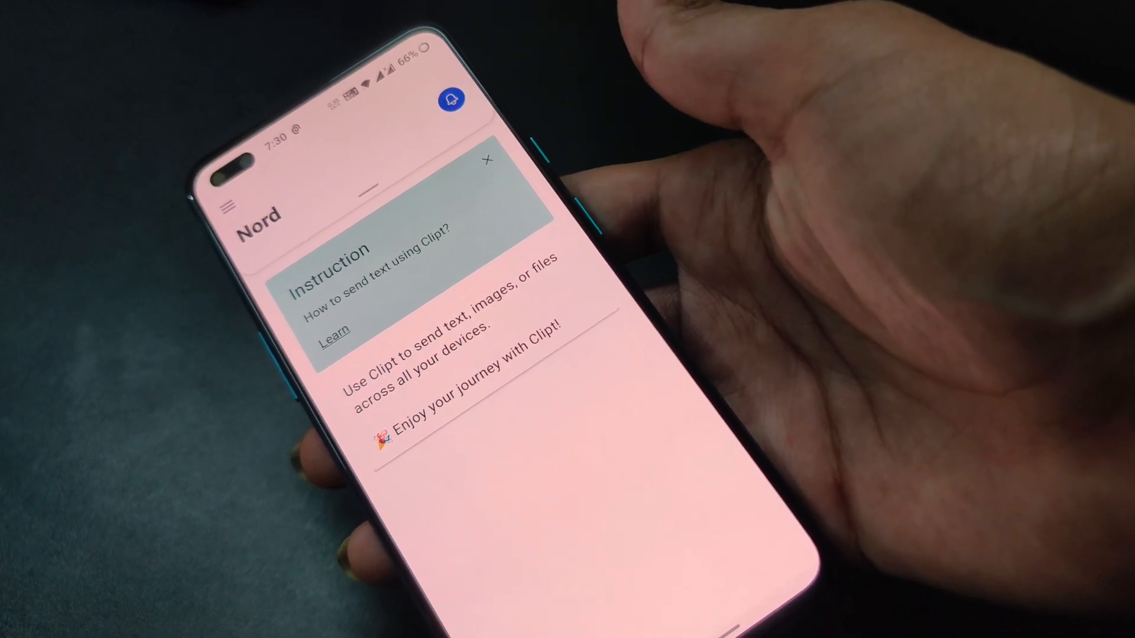
{"action": "left_click", "coordinate": [489, 158]}
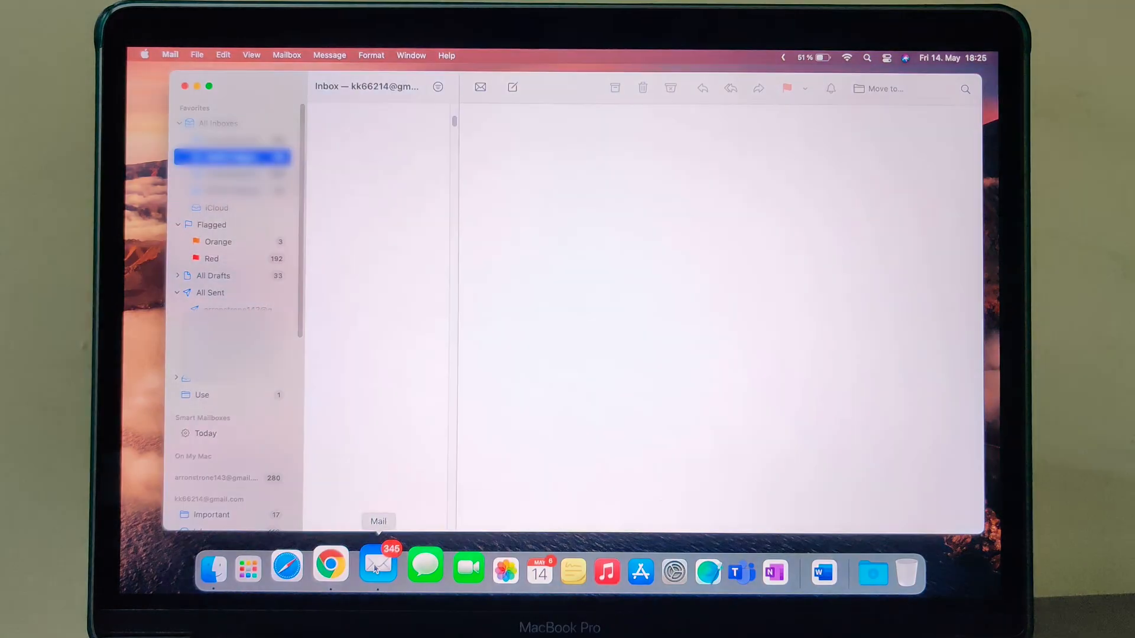
Open the Clipt welcome email and follow its 'Magic Link! Click me.' button
{"action": "left_click", "coordinate": [376, 564]}
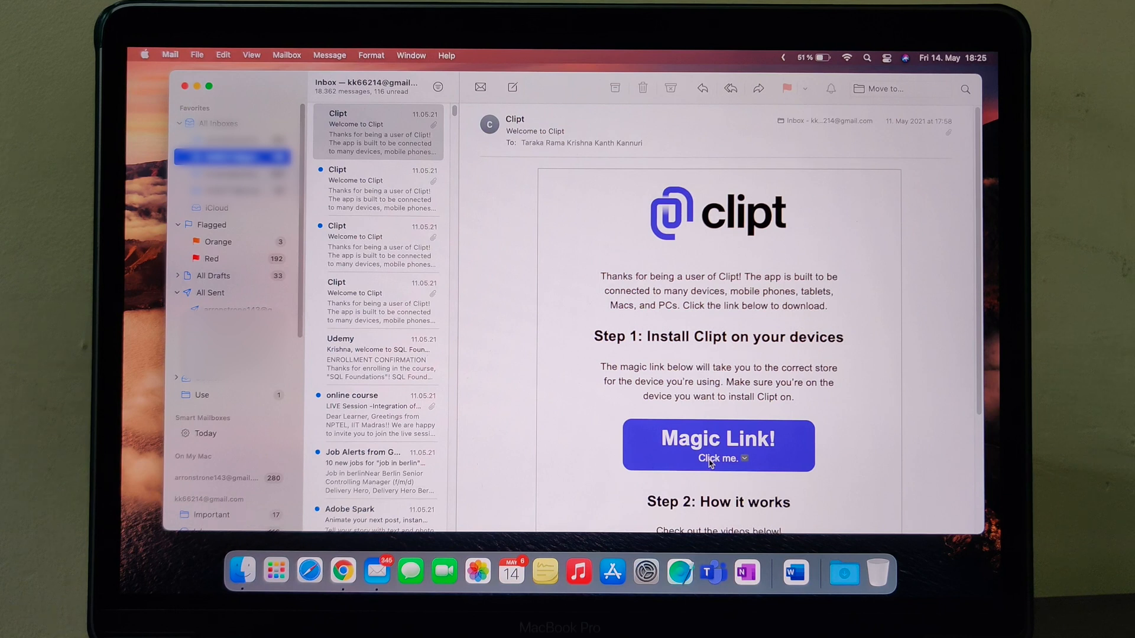
{"action": "mouse_move", "coordinate": [716, 458]}
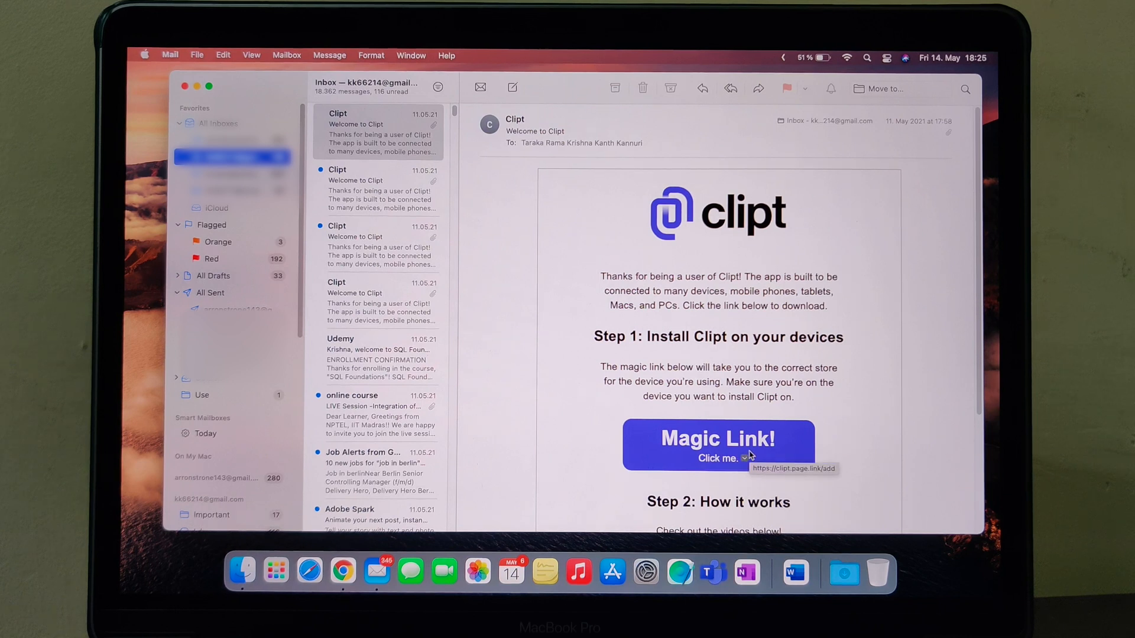
{"action": "left_click", "coordinate": [718, 445]}
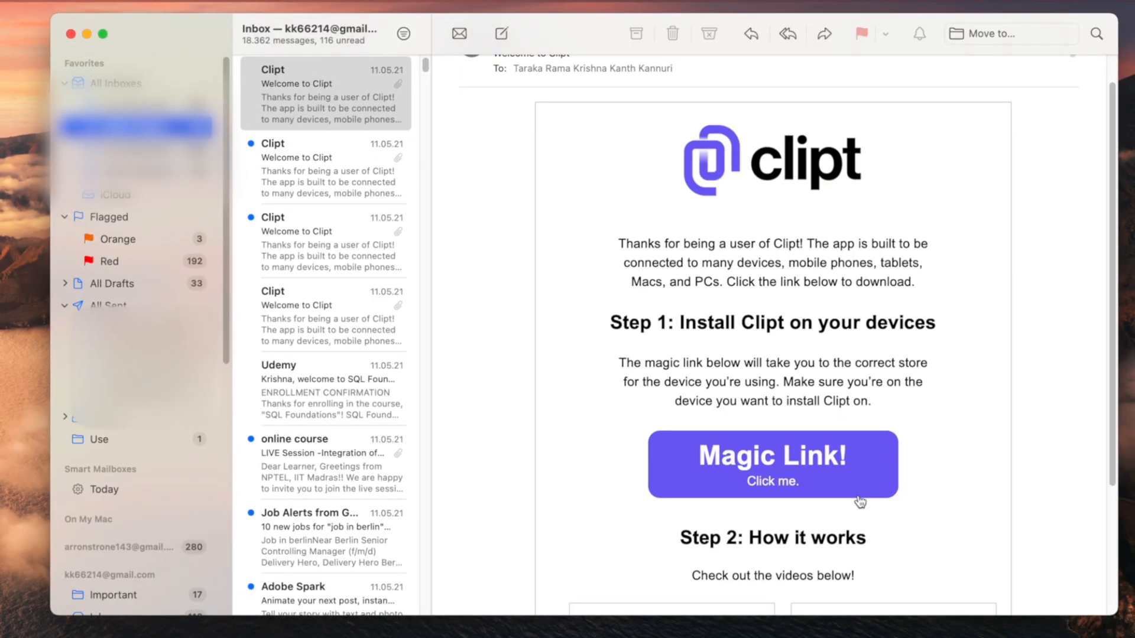
{"action": "scroll", "scroll_direction": "down", "scroll_amount": 3}
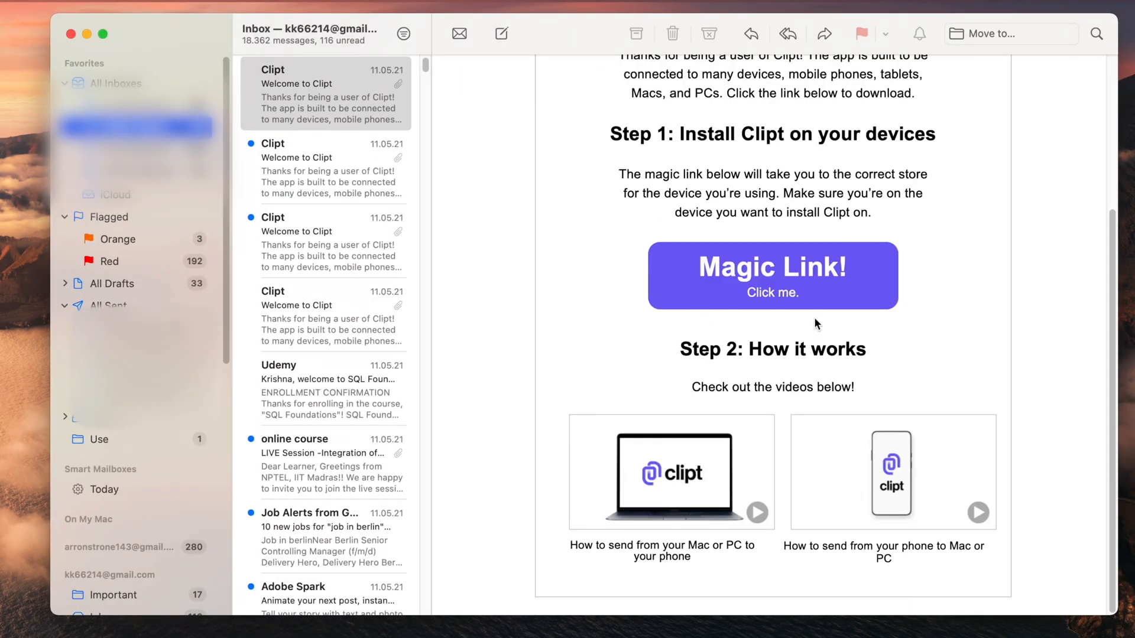
{"action": "left_click", "coordinate": [771, 275]}
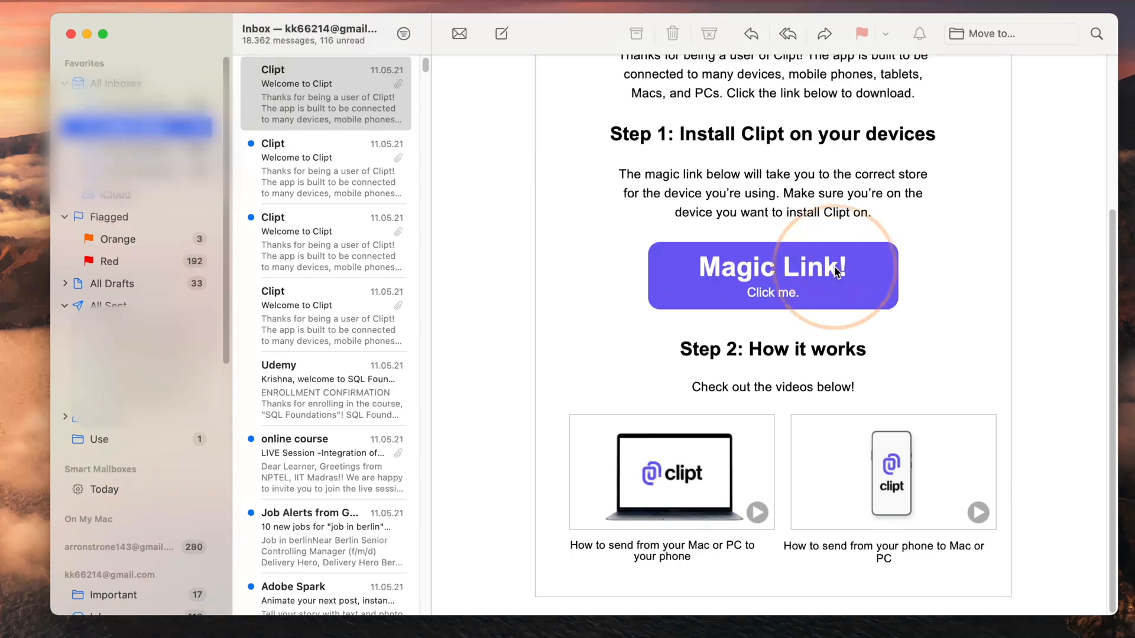
{"action": "left_click", "coordinate": [771, 266]}
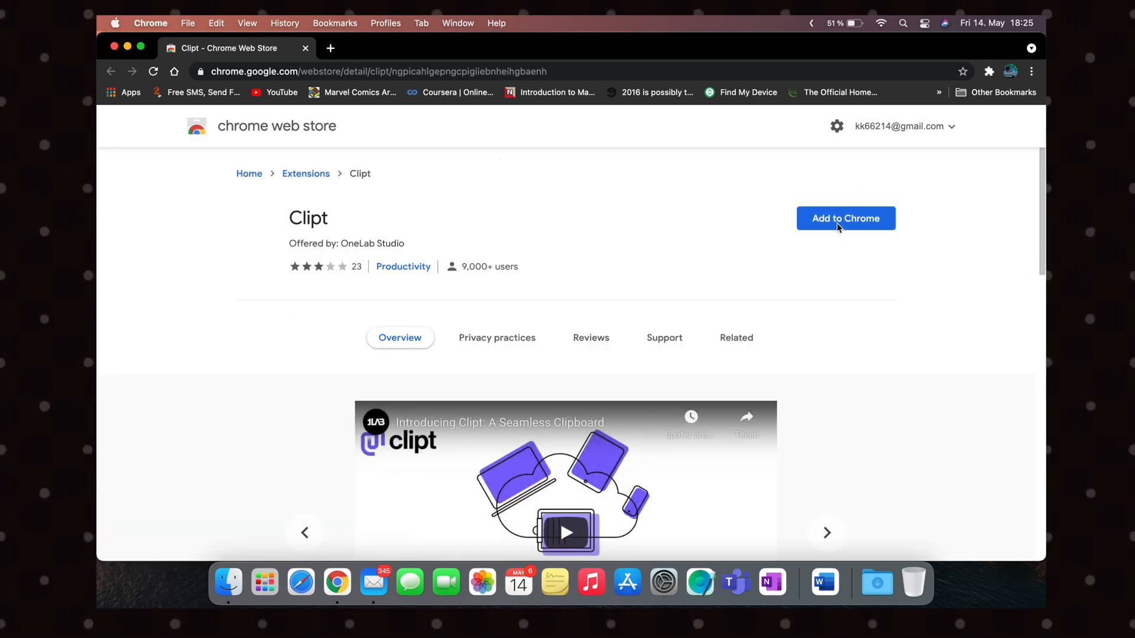
Re-add the Clipt extension, dismiss the added notice, and begin Get started sign-in
{"action": "left_click", "coordinate": [844, 218]}
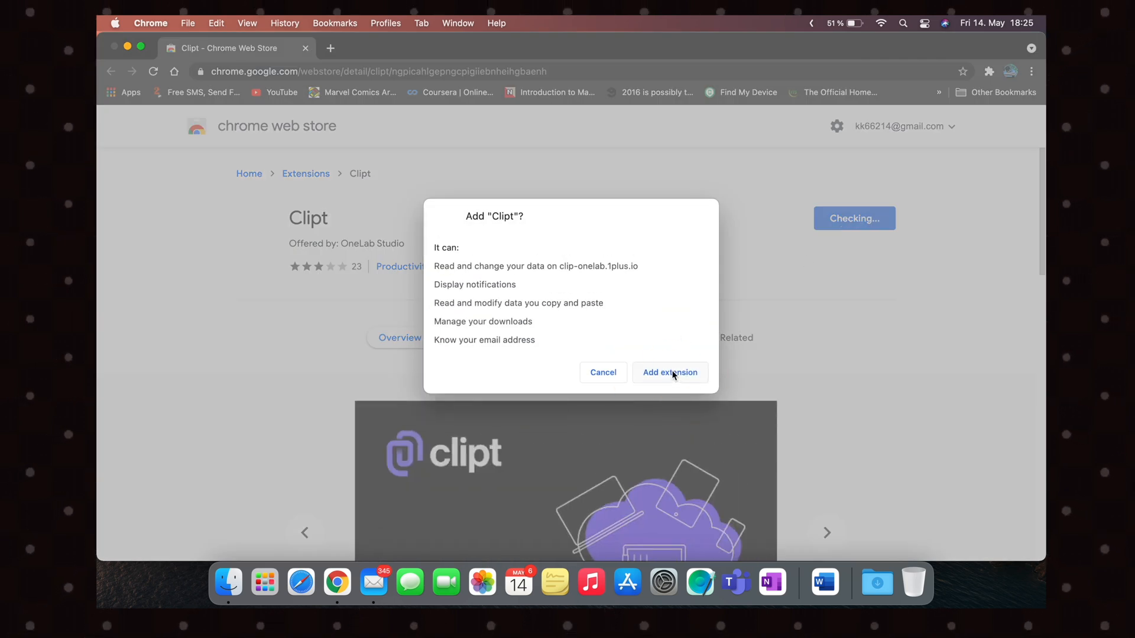
{"action": "left_click", "coordinate": [669, 373]}
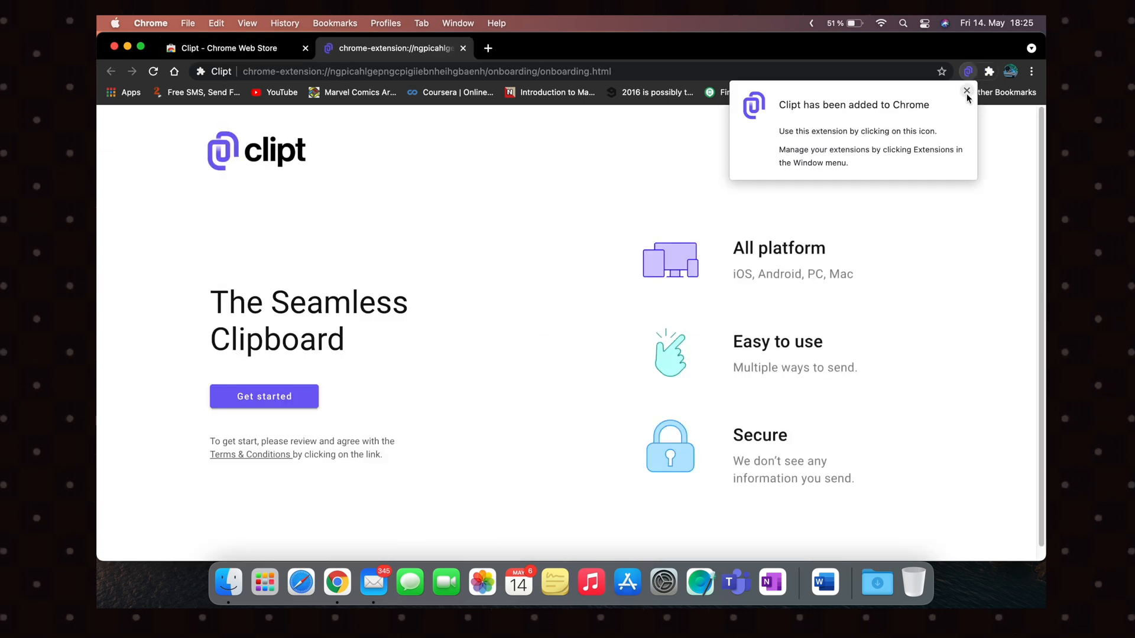
{"action": "left_click", "coordinate": [965, 91]}
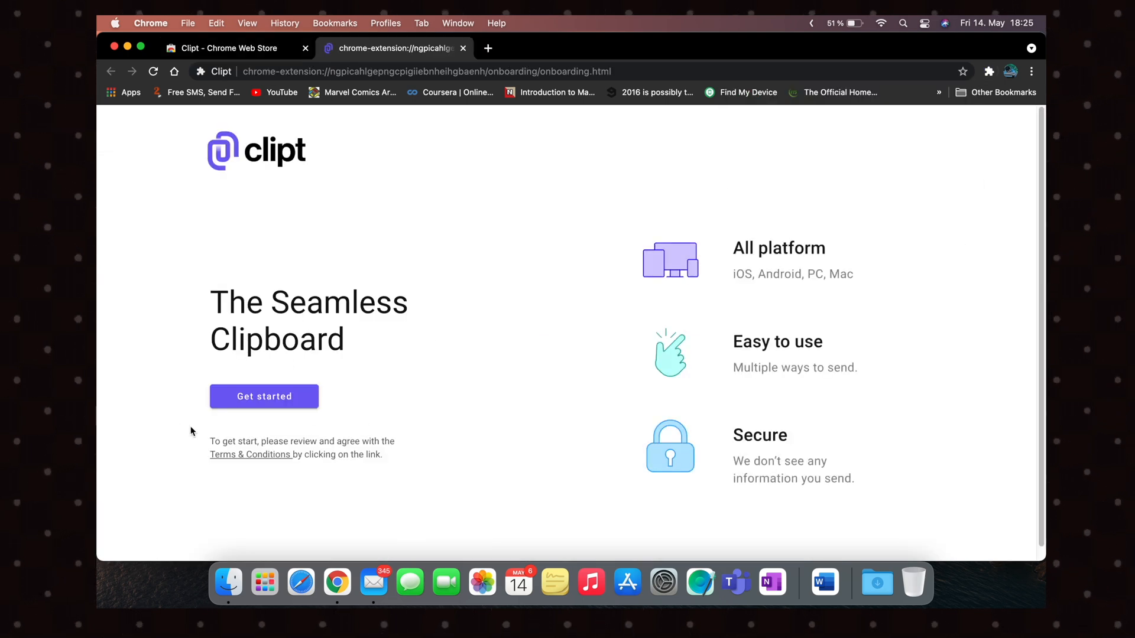
{"action": "left_click", "coordinate": [263, 396]}
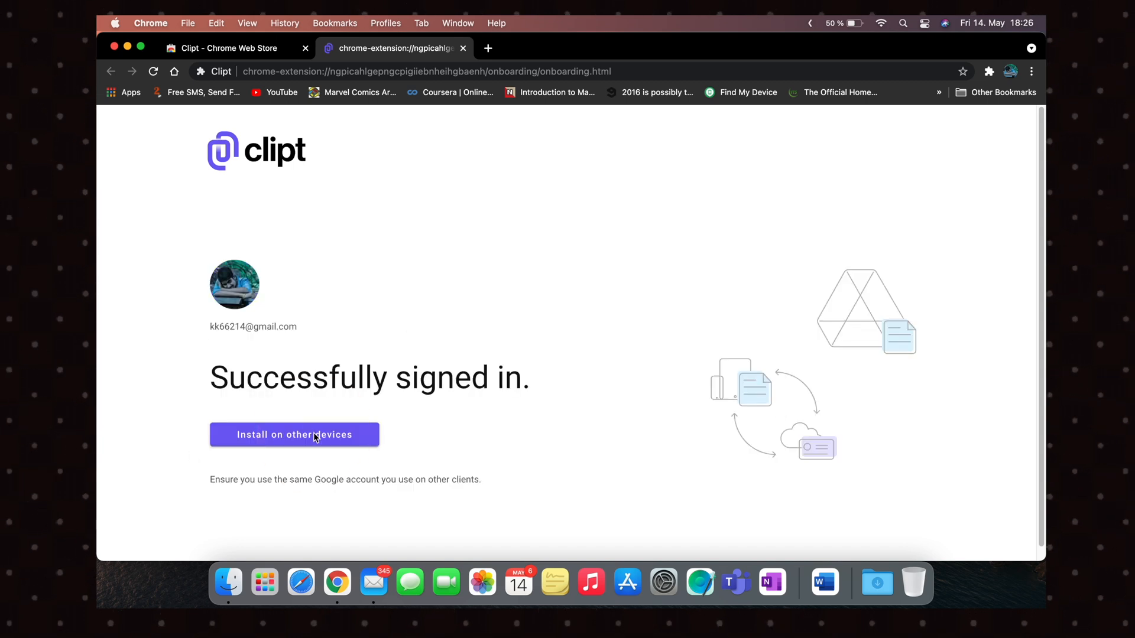
{"action": "left_click", "coordinate": [294, 434]}
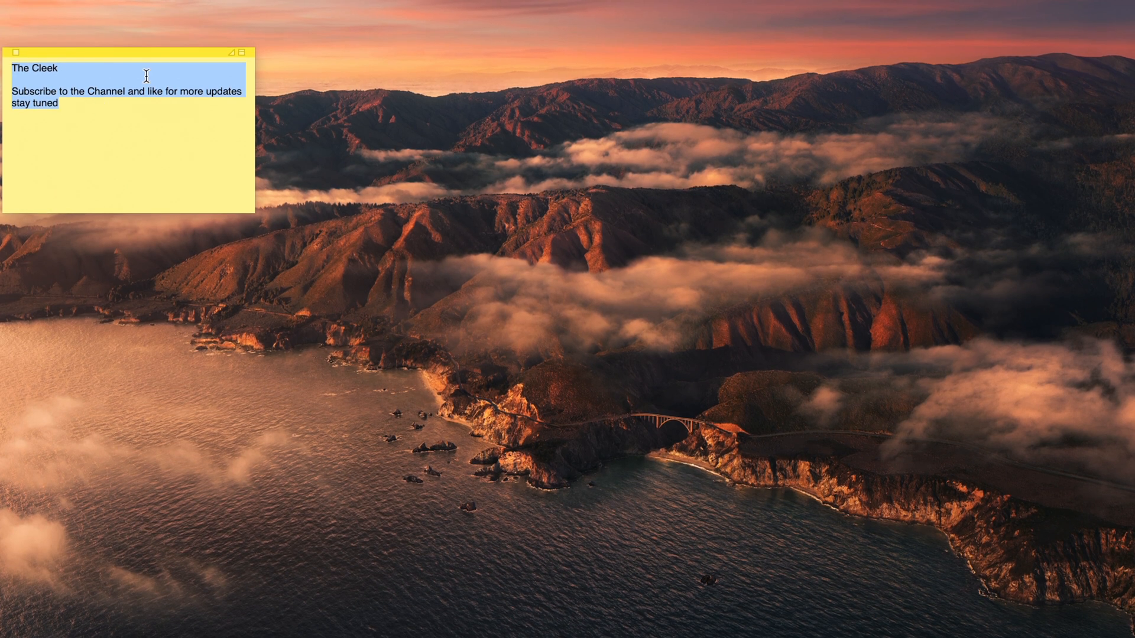
{"action": "mouse_move", "coordinate": [263, 608]}
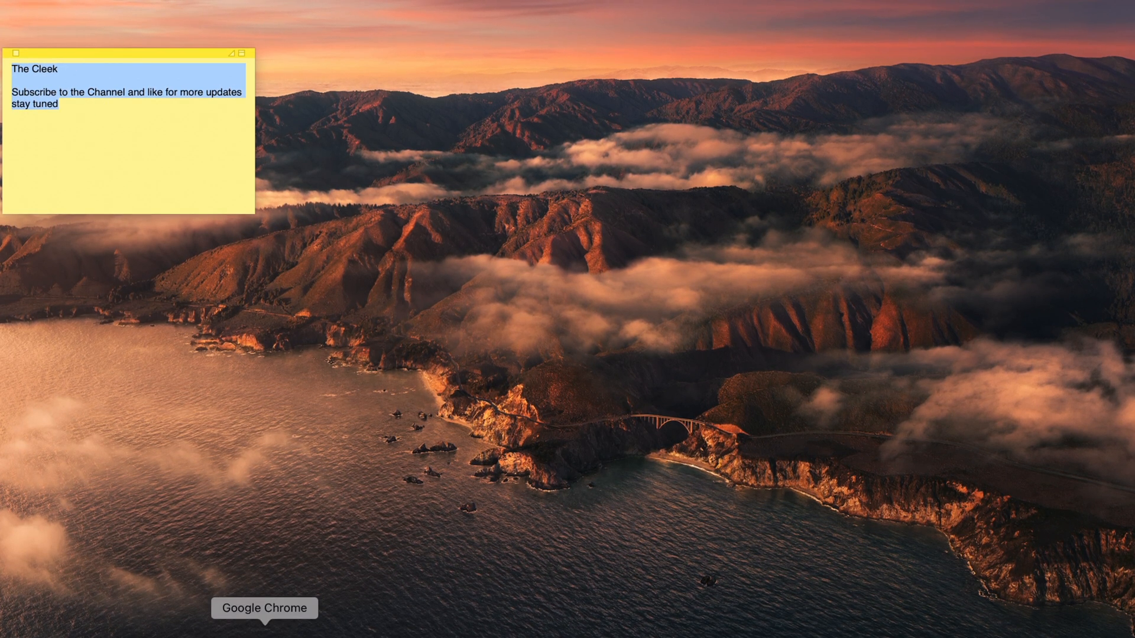
Switch to Chrome, bring up Clipt's clipboard panel, and share the railway photo from the phone
{"action": "left_click", "coordinate": [264, 608]}
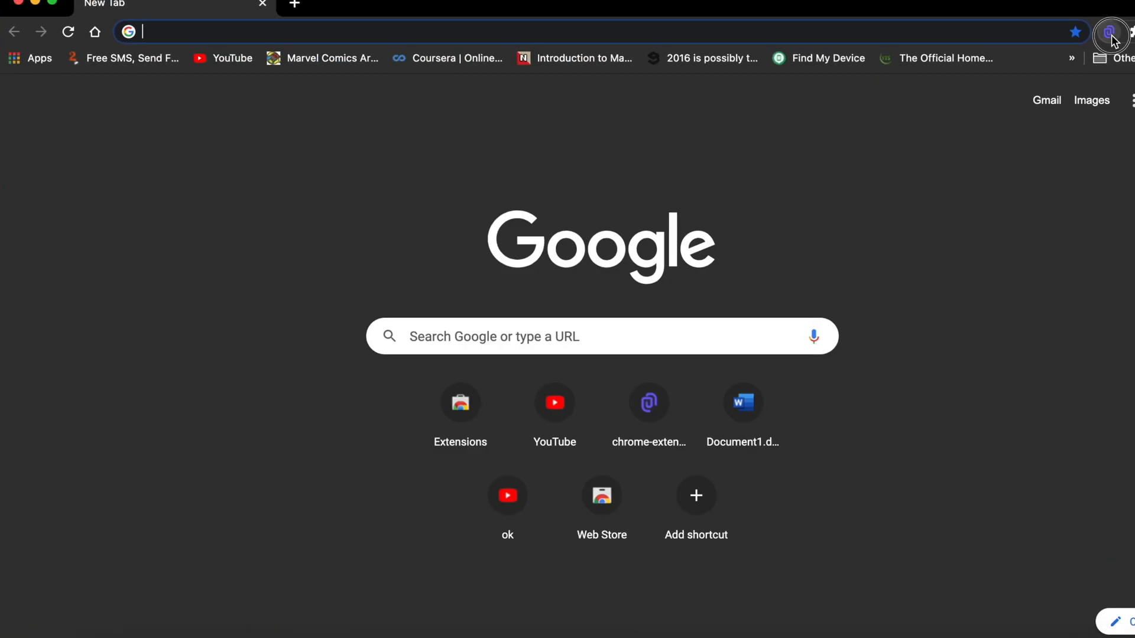
{"action": "left_click", "coordinate": [1112, 32]}
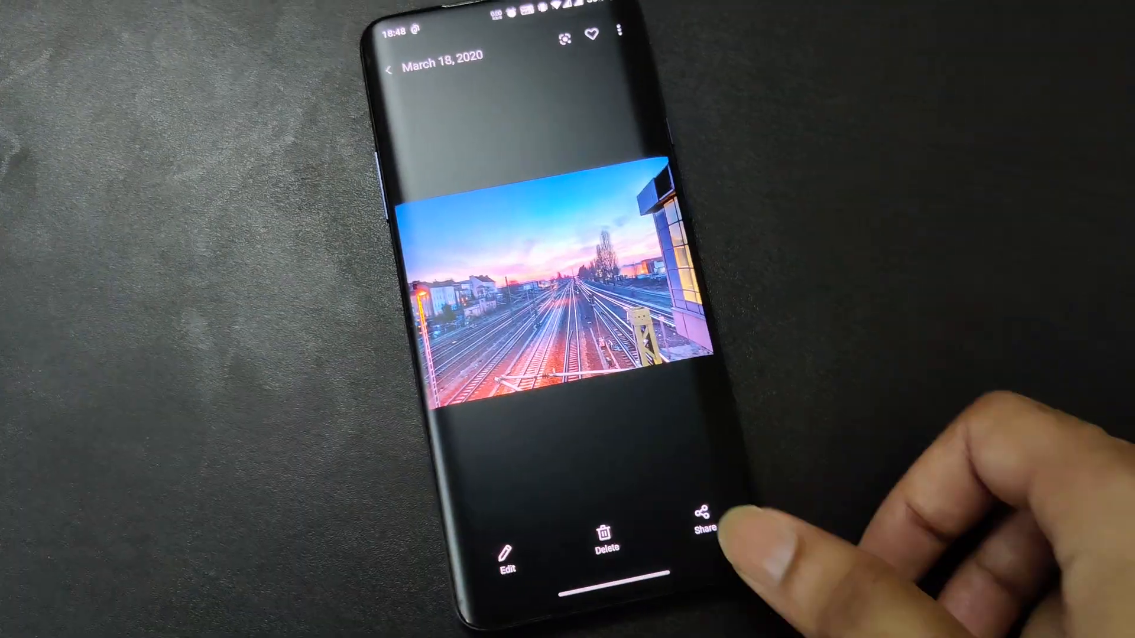
{"action": "left_click", "coordinate": [700, 514]}
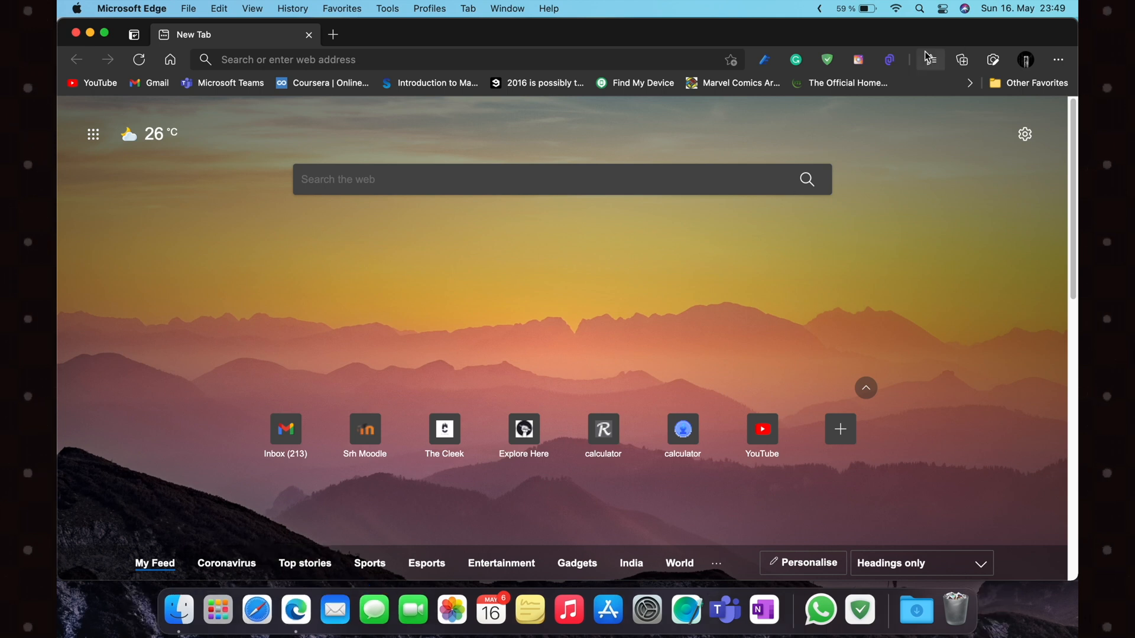
Open Clipt's synced clips in Edge and download the railway photo
{"action": "left_click", "coordinate": [888, 59]}
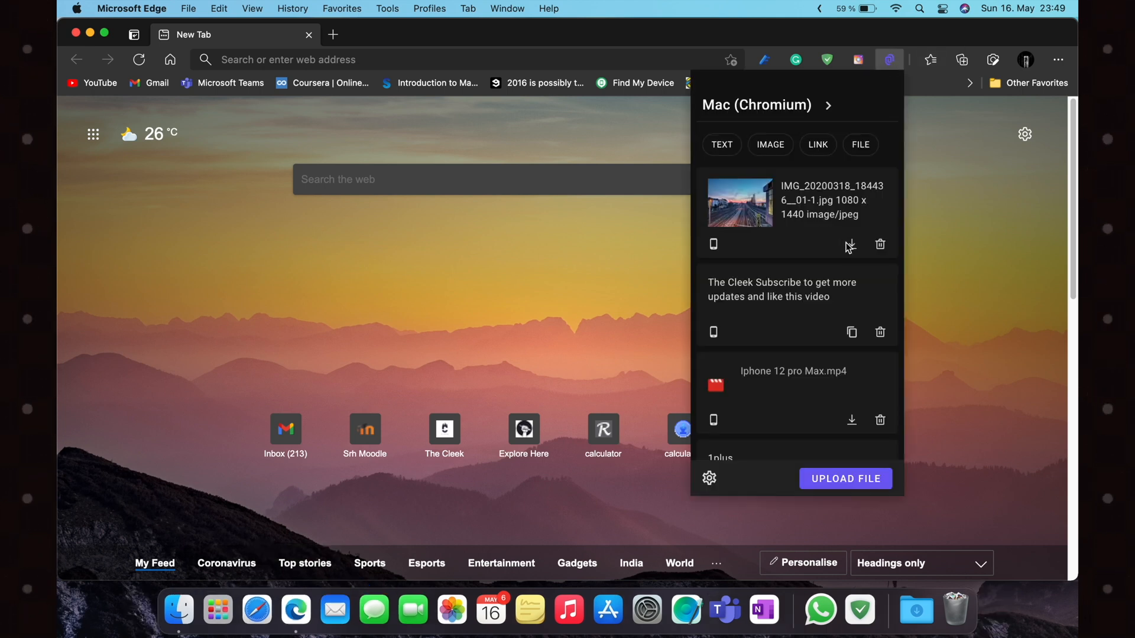
{"action": "left_click", "coordinate": [850, 245]}
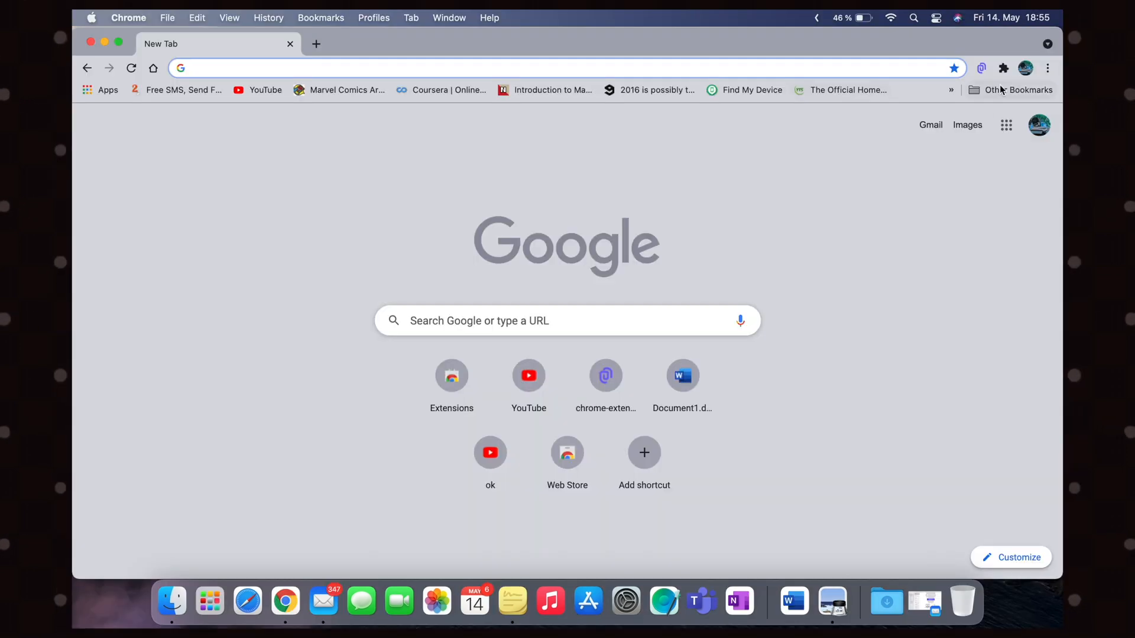
{"action": "mouse_move", "coordinate": [171, 601]}
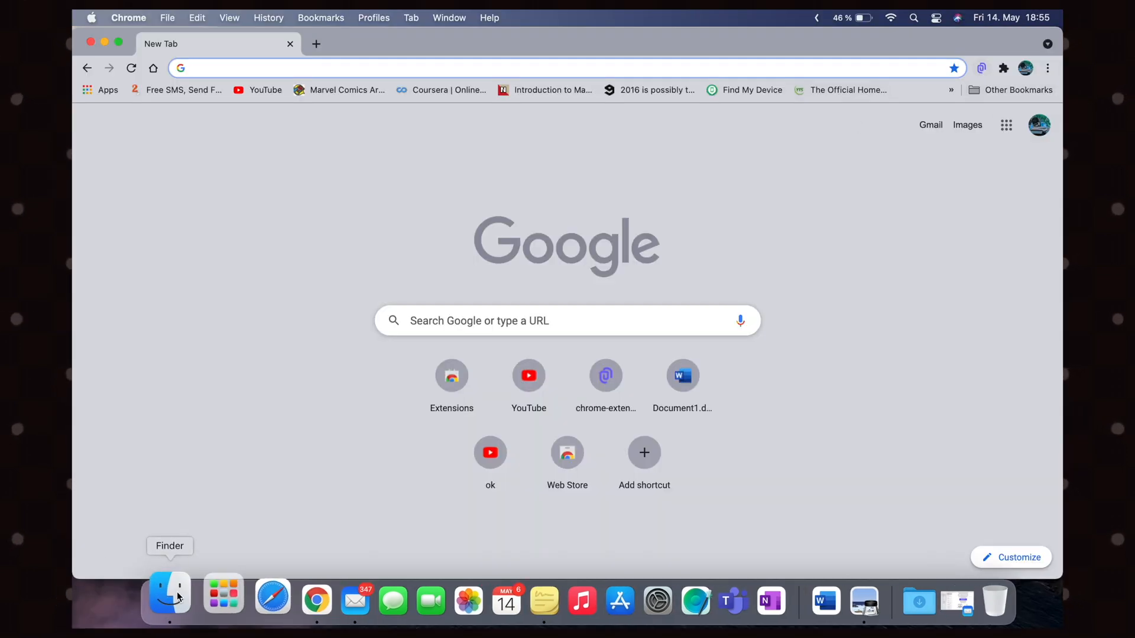
View the 2.6GB KARNAN MKV's size via Get Info in Finder, then reopen Clipt's panel
{"action": "left_click", "coordinate": [168, 600]}
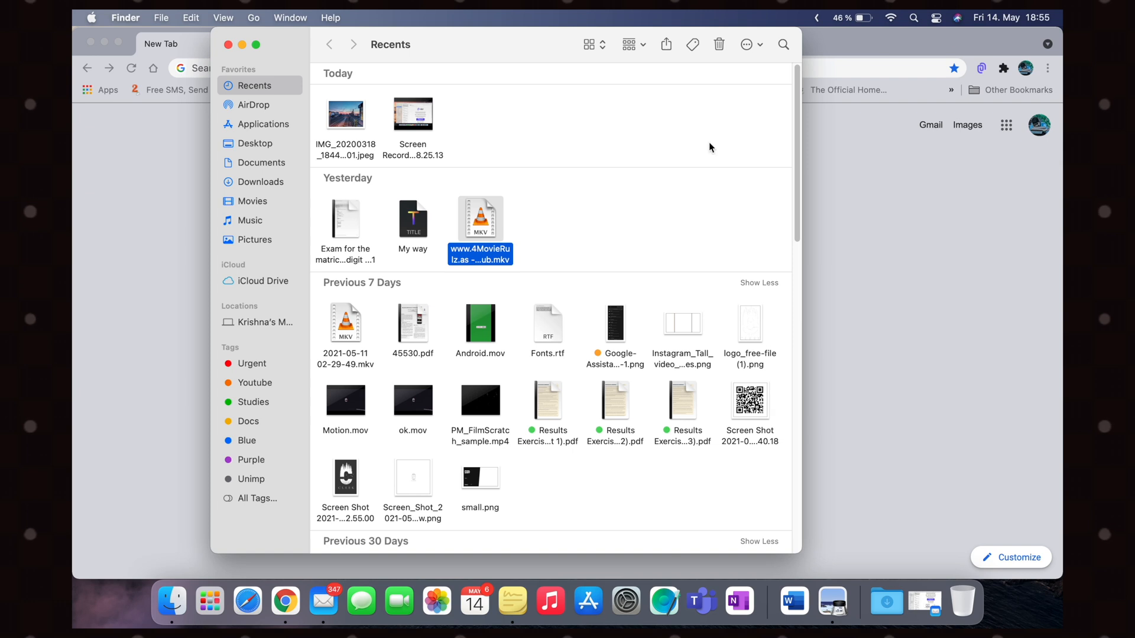
{"action": "right_click", "coordinate": [480, 232]}
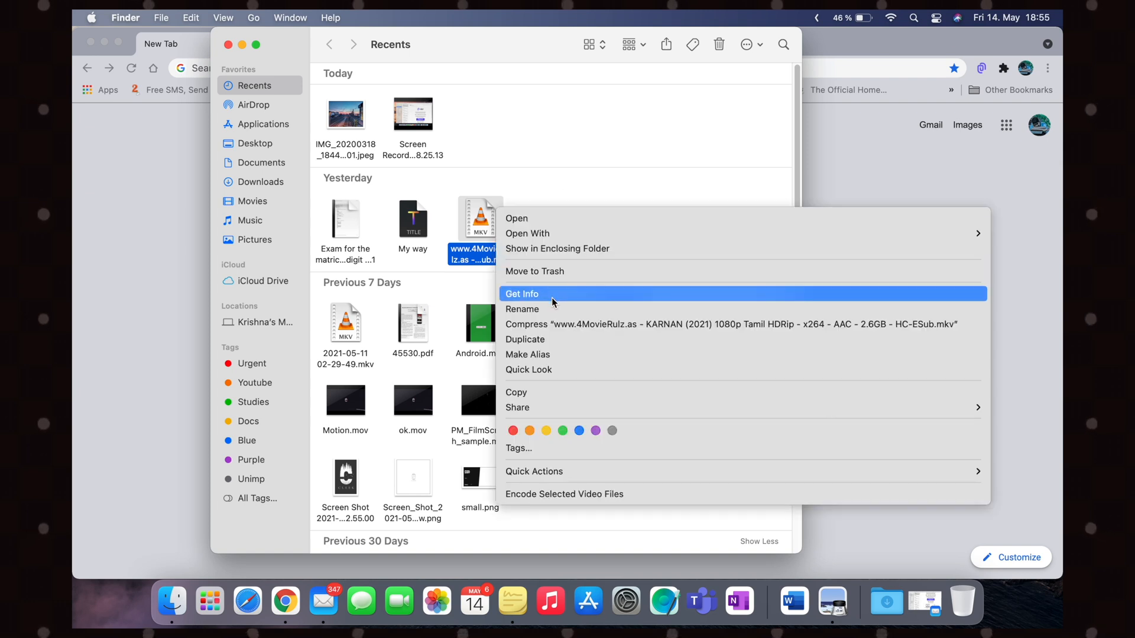
{"action": "left_click", "coordinate": [522, 293]}
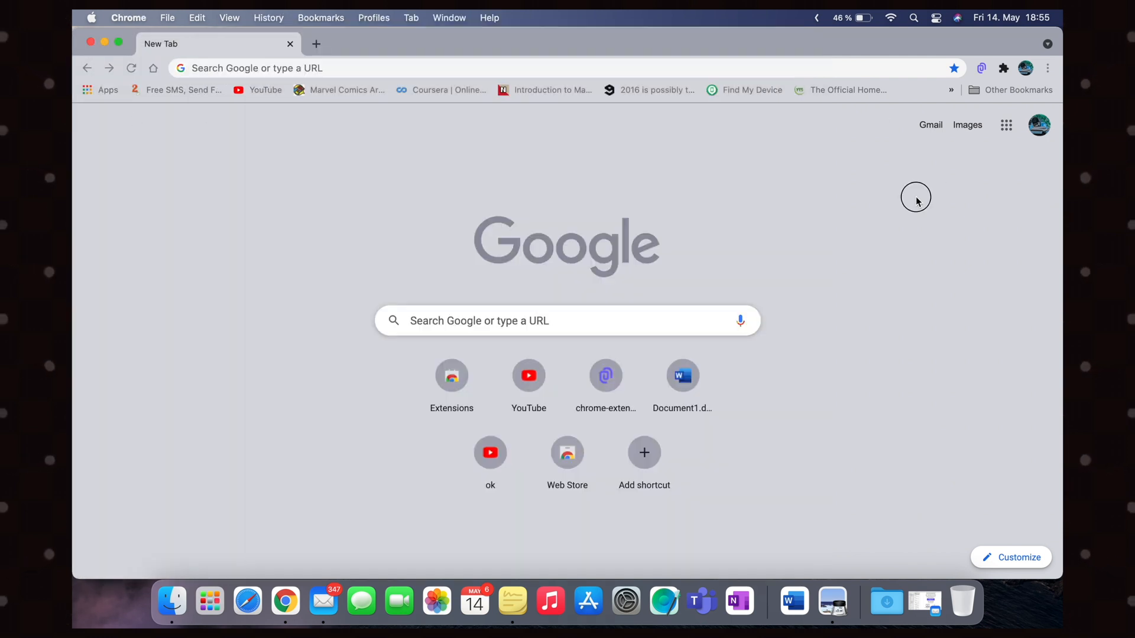
{"action": "left_click", "coordinate": [981, 68]}
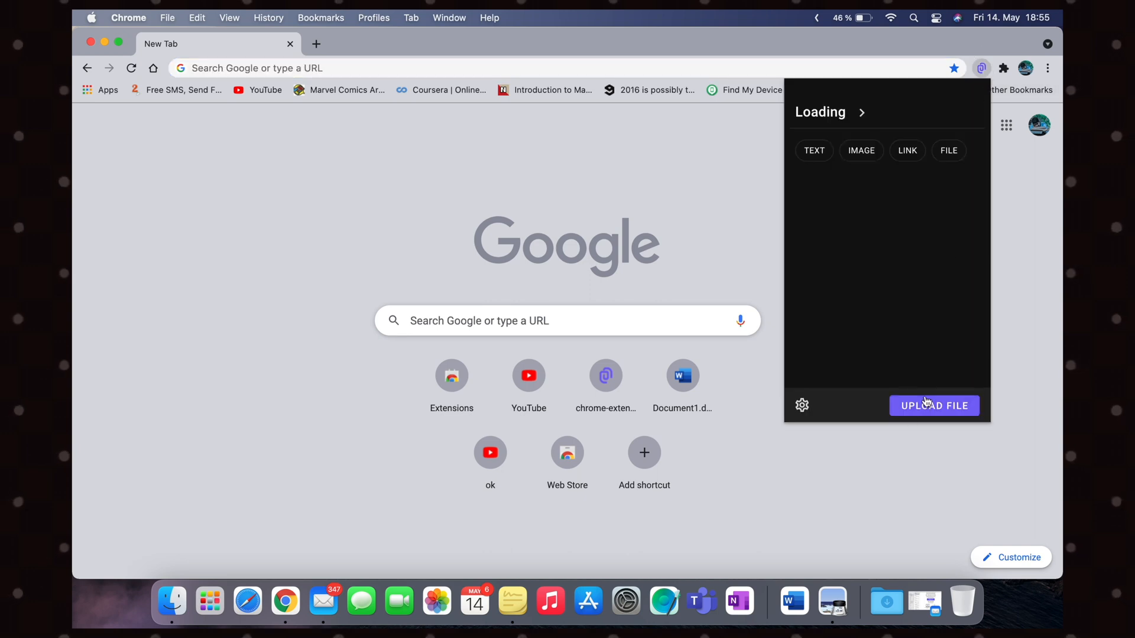
Choose UPLOAD FILE in Clipt to bring up the drag-and-drop upload page
{"action": "left_click", "coordinate": [934, 405]}
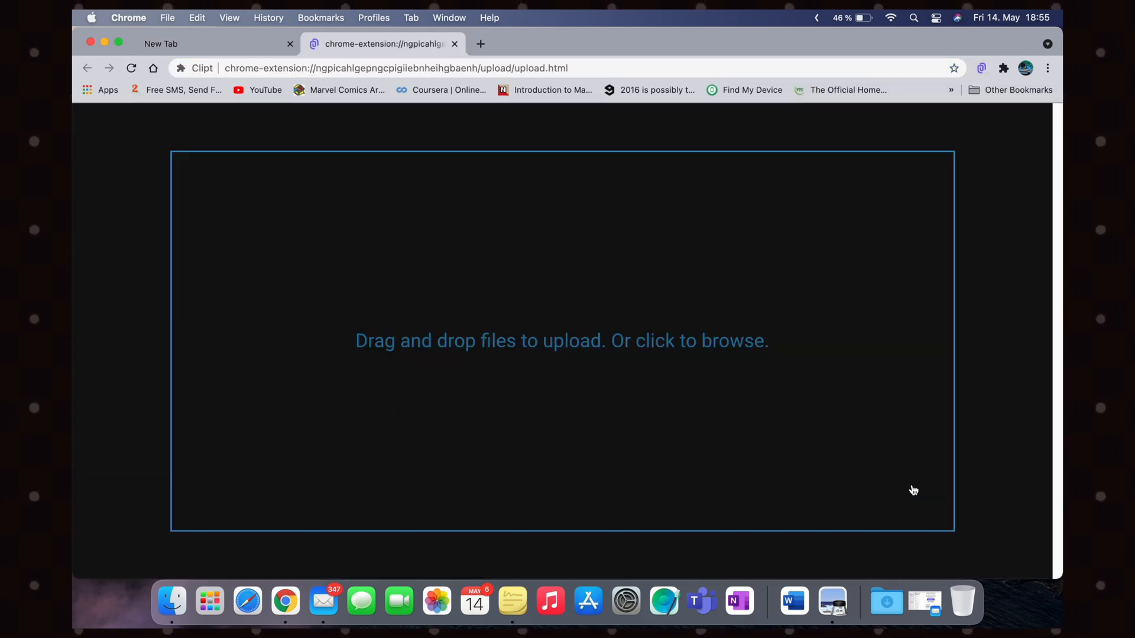
{"action": "mouse_move", "coordinate": [224, 549]}
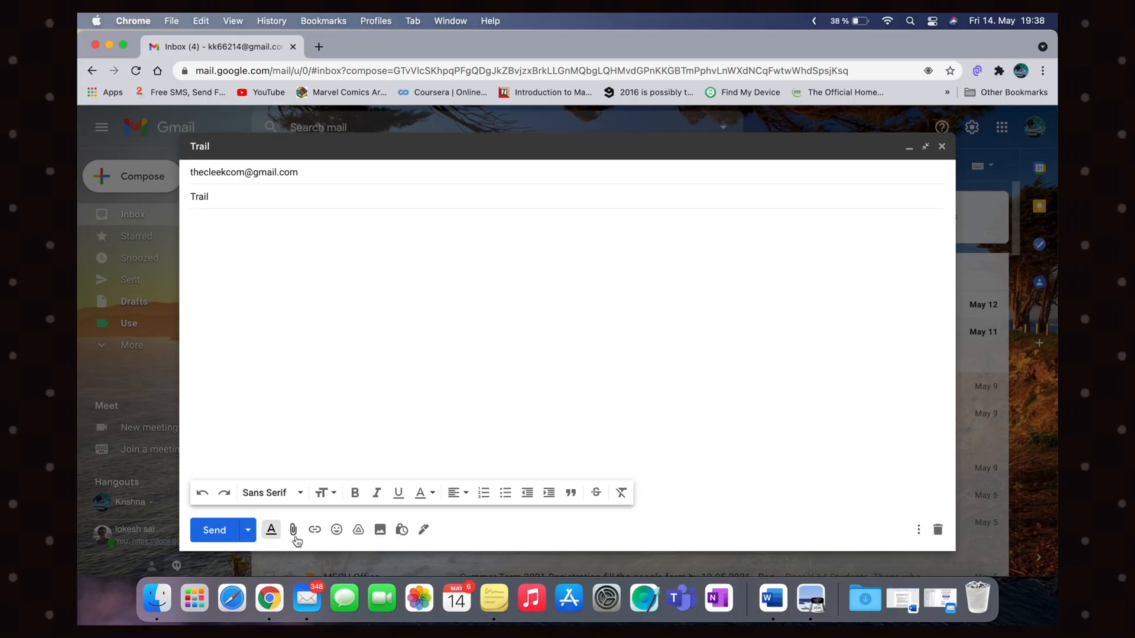
Attempt attaching Iphone 12 pro Max.mp4 to the Trail email, then cancel at the 25MB limit
{"action": "left_click", "coordinate": [293, 530]}
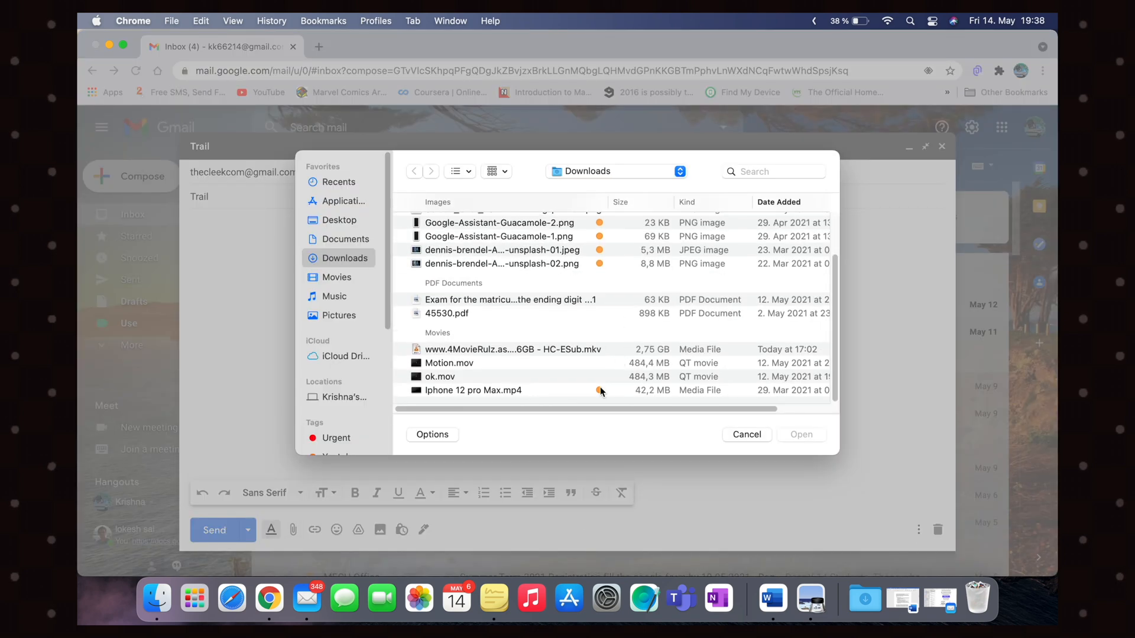
{"action": "left_click", "coordinate": [473, 390]}
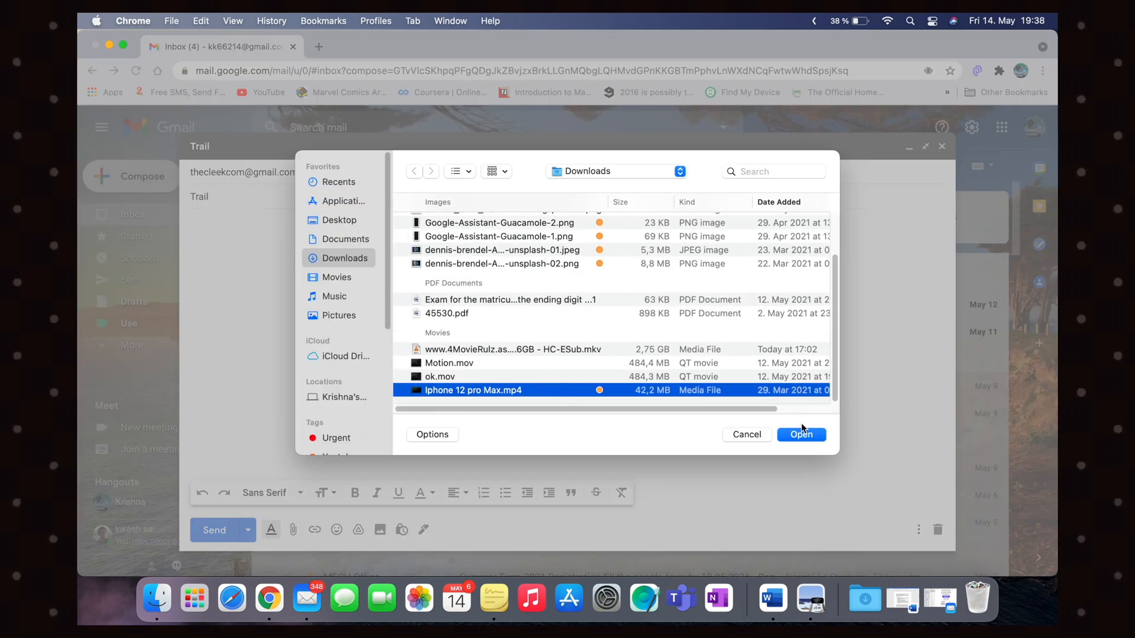
{"action": "left_click", "coordinate": [800, 435]}
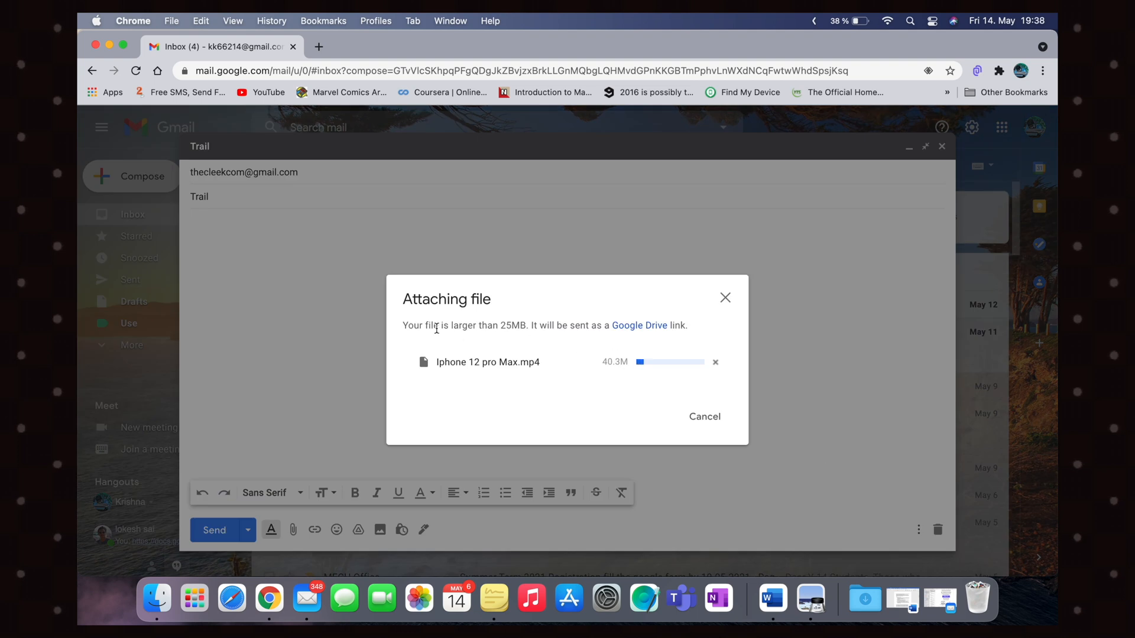
{"action": "double_click", "coordinate": [512, 325]}
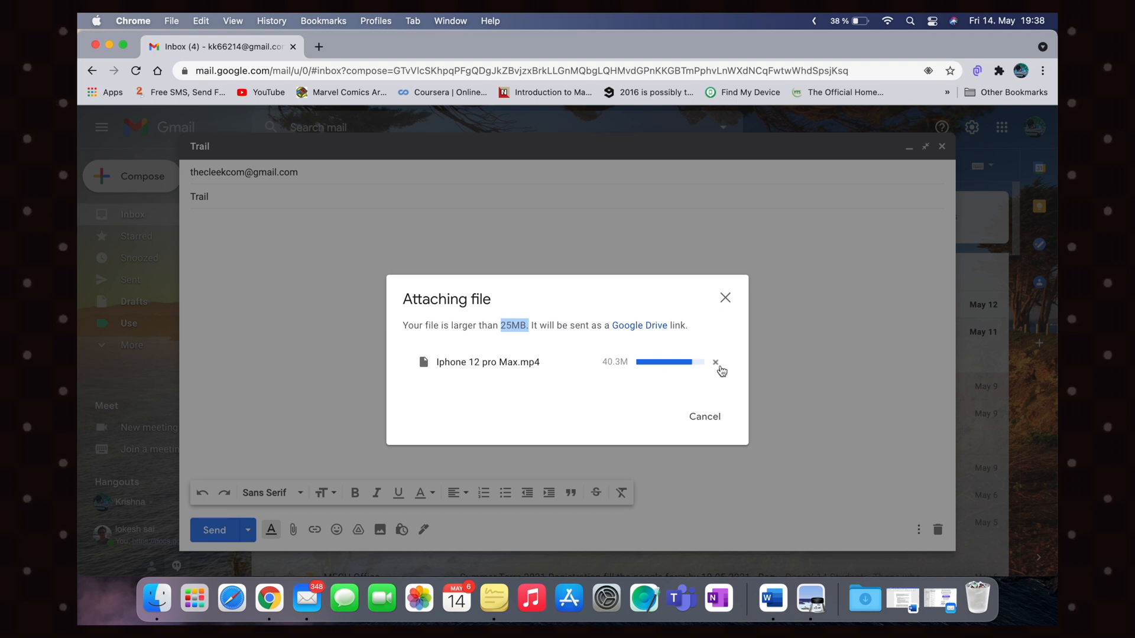
{"action": "left_click", "coordinate": [715, 362]}
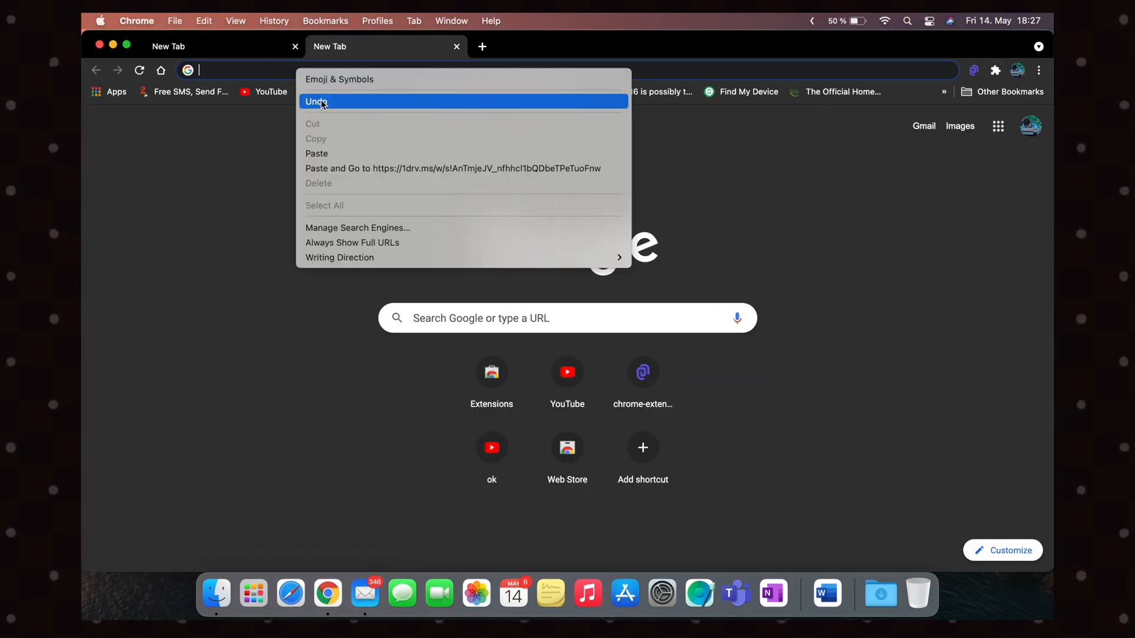
Dismiss the context menu and show Clipt's synced railway photo, channel text and iPhone video
{"action": "left_click", "coordinate": [453, 168]}
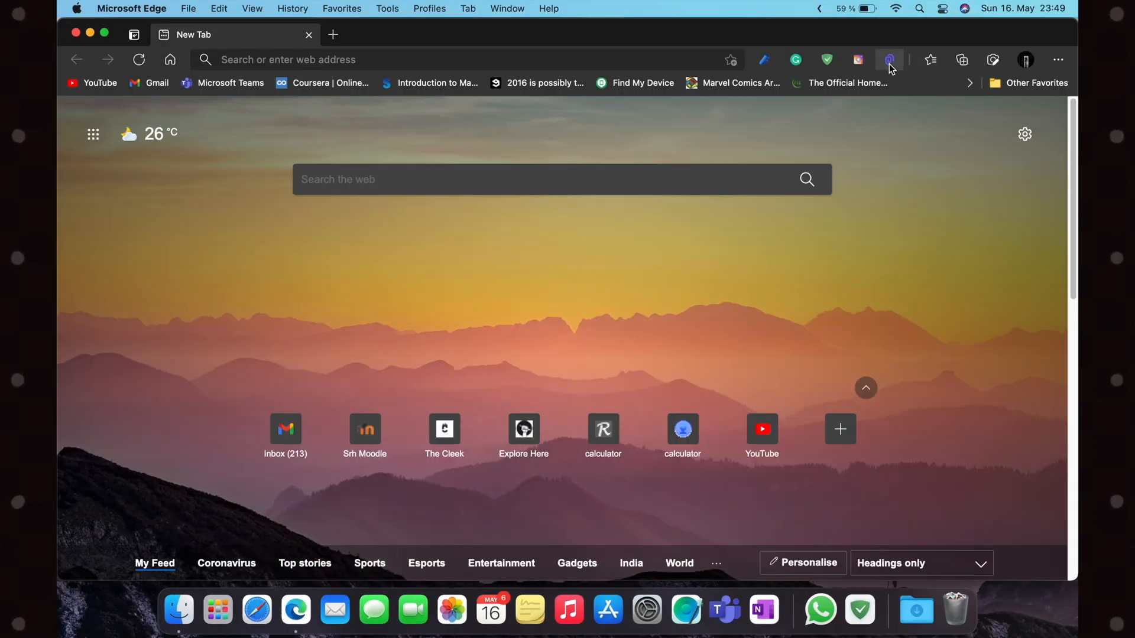
{"action": "left_click", "coordinate": [888, 60]}
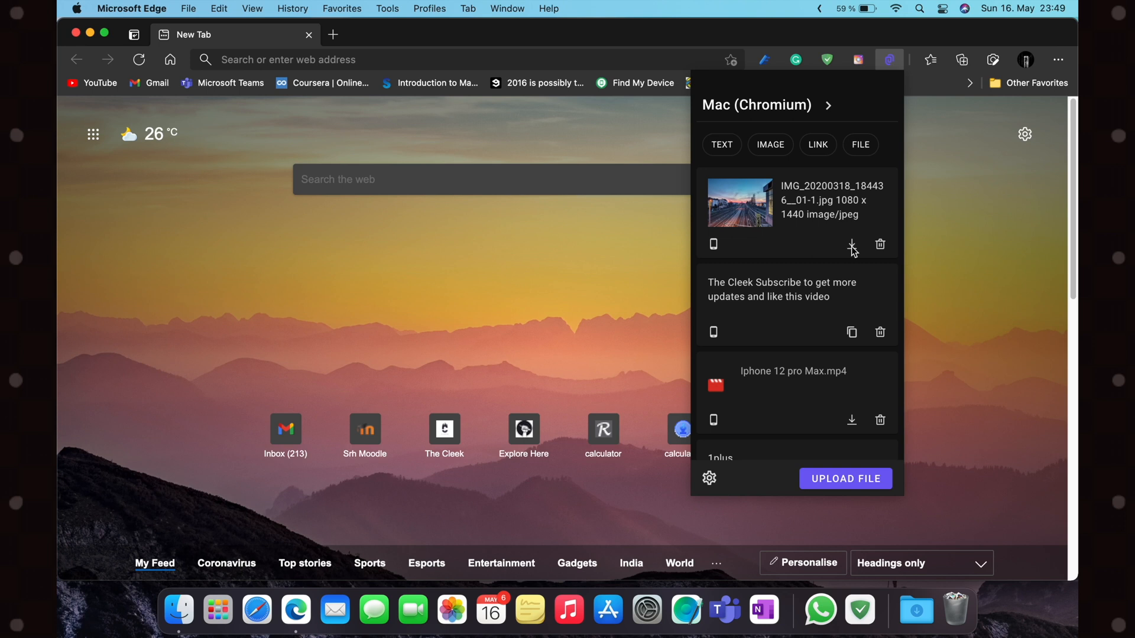